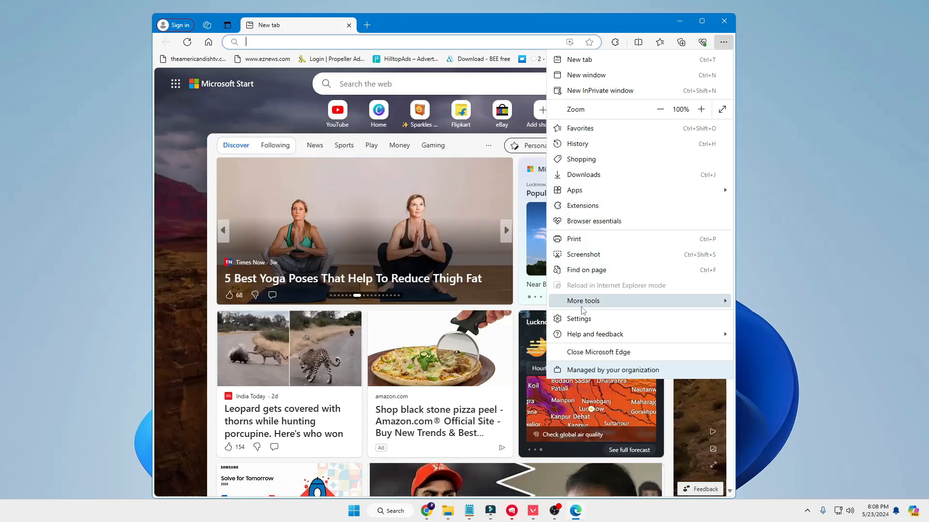
# Reach Edge's Choose what to clear settings for browsing data.
pyautogui.click(579, 320)
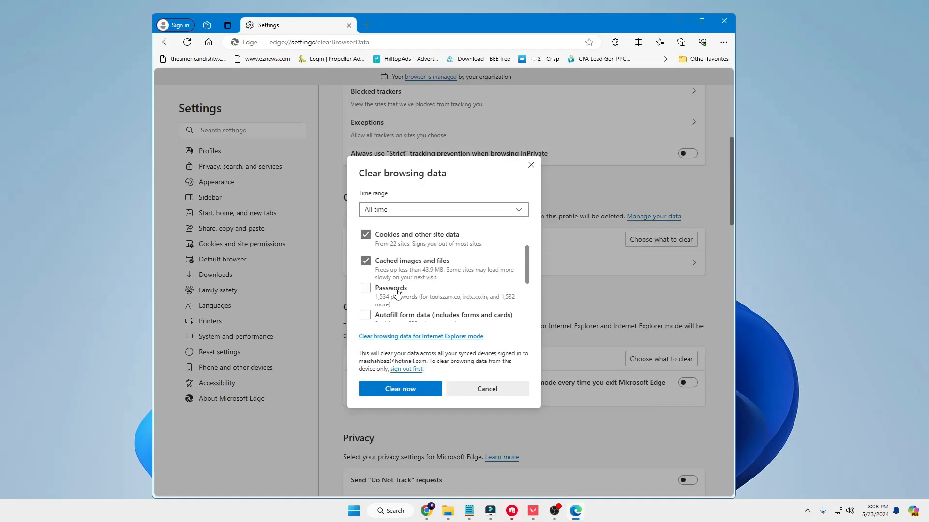
pyautogui.click(487, 389)
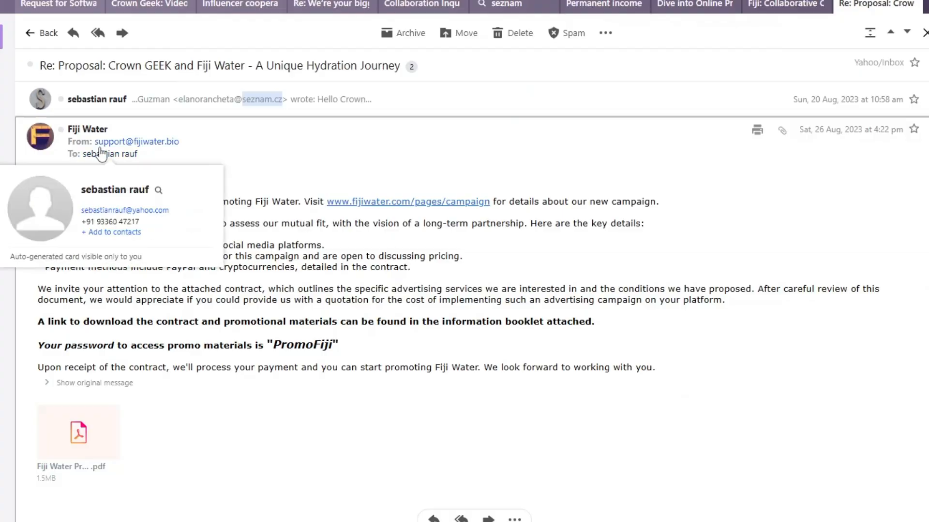
pyautogui.moveTo(138, 316)
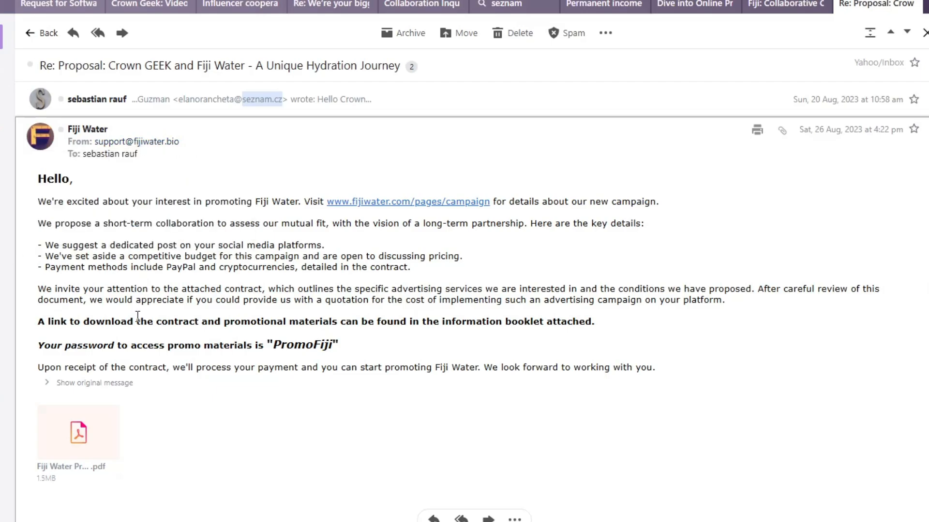
pyautogui.moveTo(147, 226)
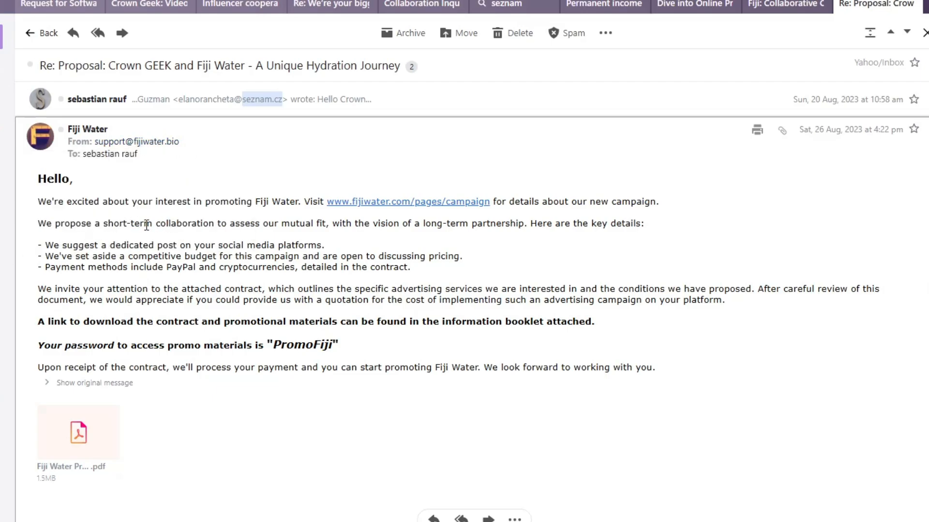
pyautogui.moveTo(144, 224); pyautogui.dragTo(329, 223)
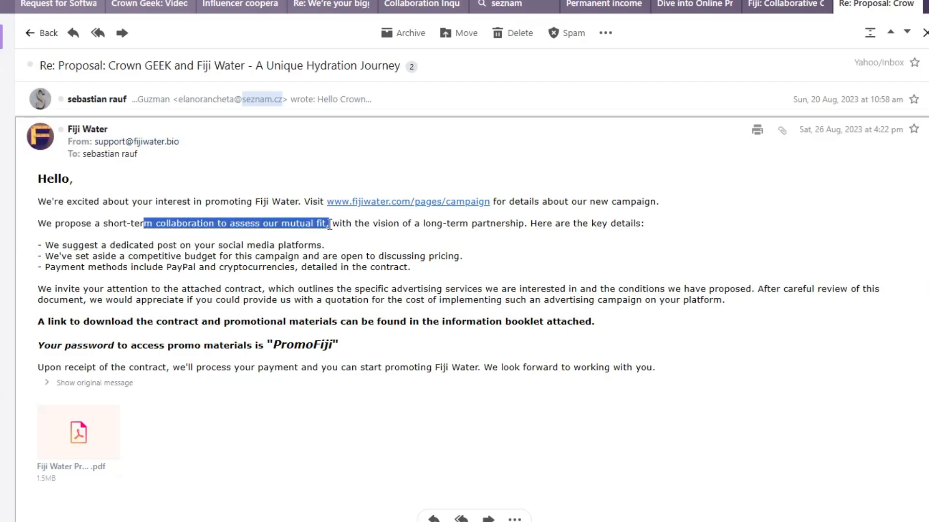
pyautogui.click(413, 224)
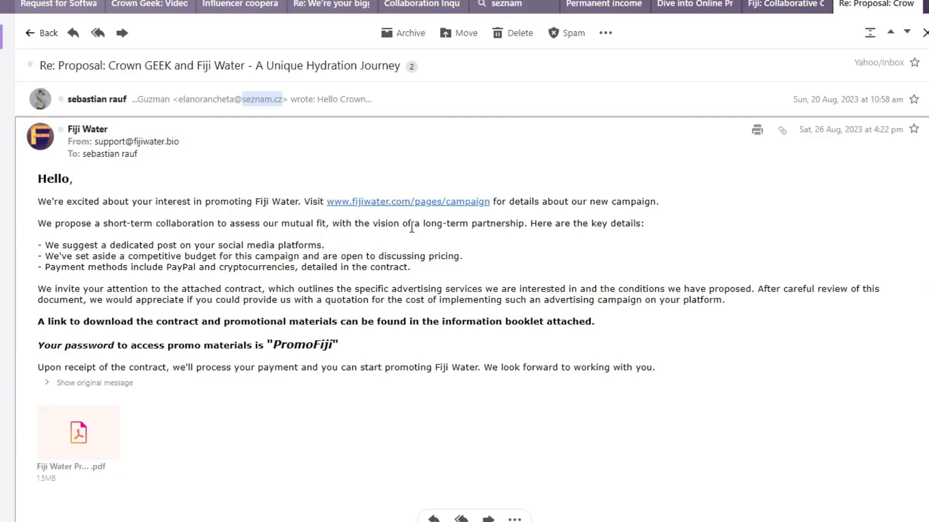
pyautogui.moveTo(70, 491)
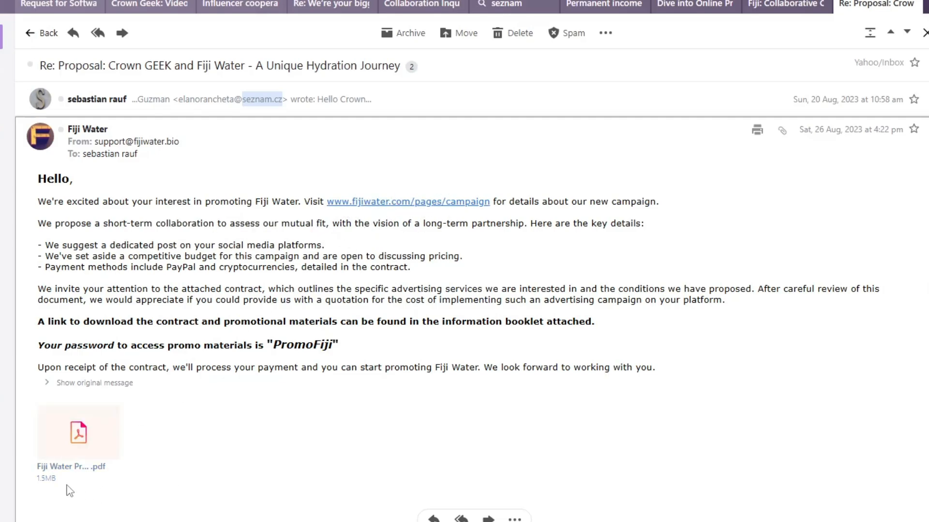
pyautogui.moveTo(240, 316)
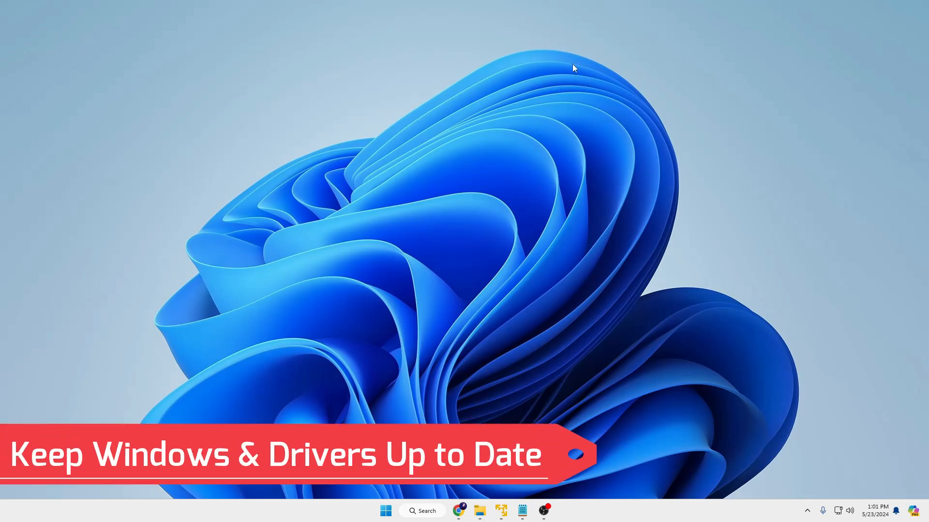
# Search Windows for 'update' and open the Check for updates settings page.
pyautogui.click(422, 511)
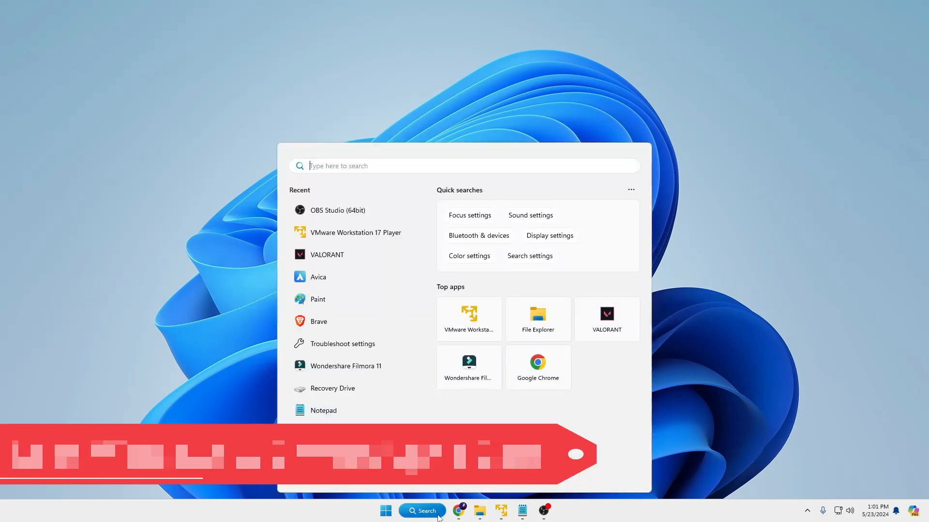
pyautogui.write('update')
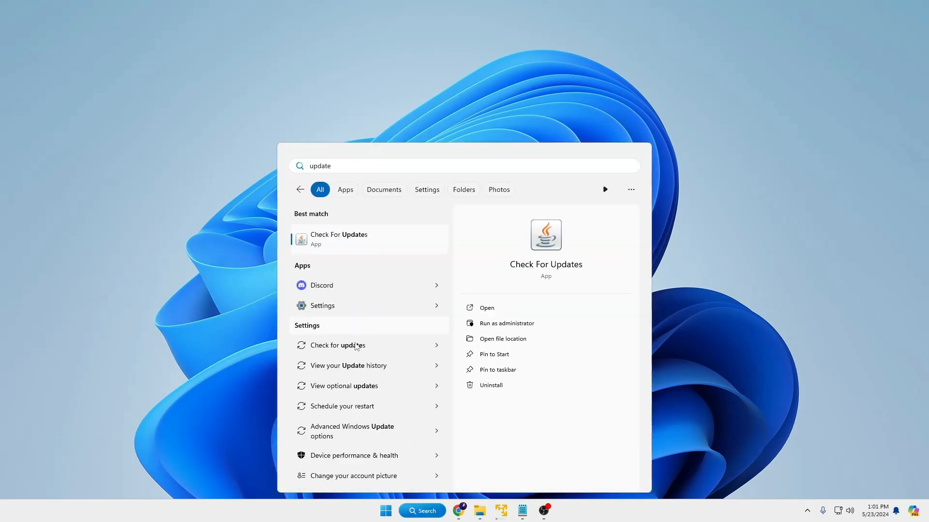
pyautogui.click(338, 345)
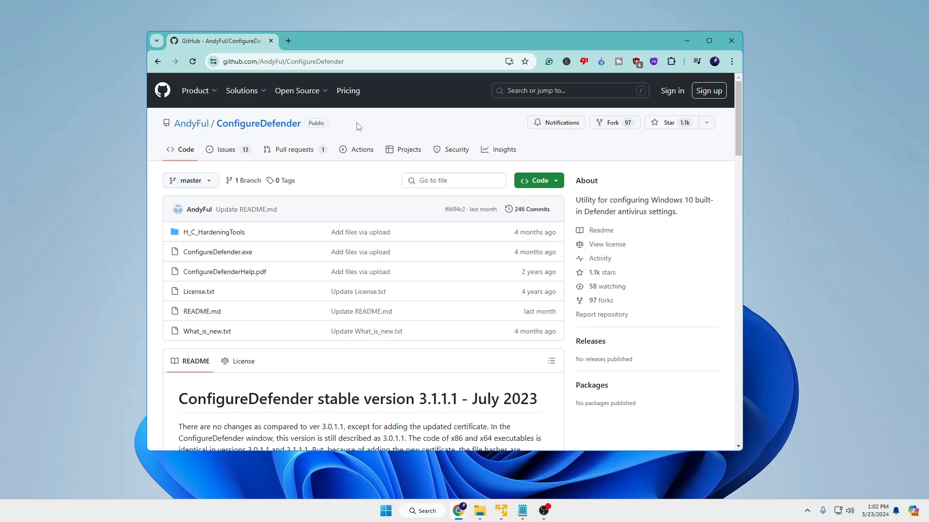
pyautogui.moveTo(263, 130)
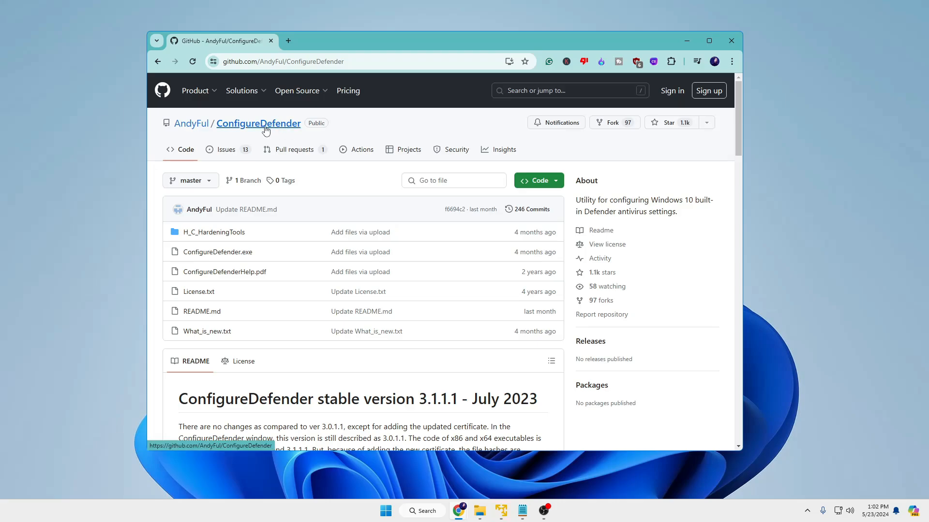
pyautogui.moveTo(258, 132)
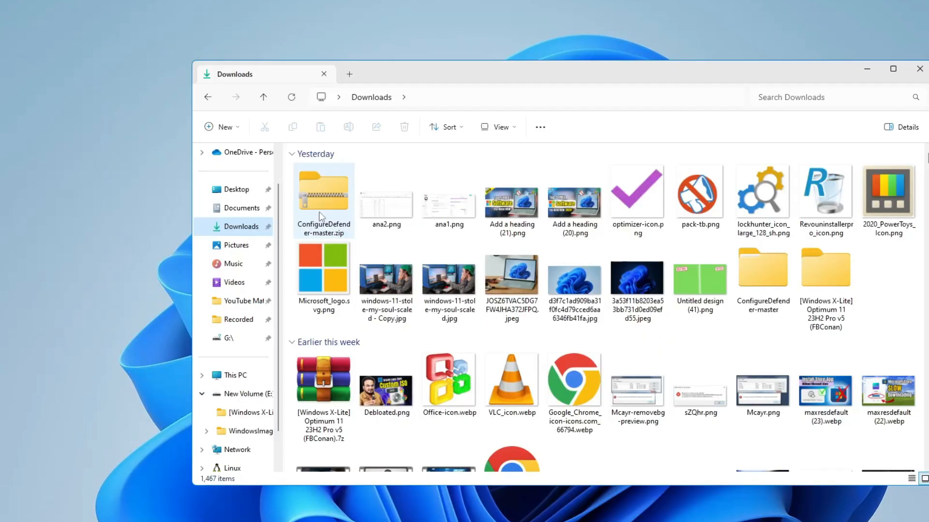
# Extract ConfigureDefender-master.zip into the Downloads folder.
pyautogui.rightClick(325, 190)
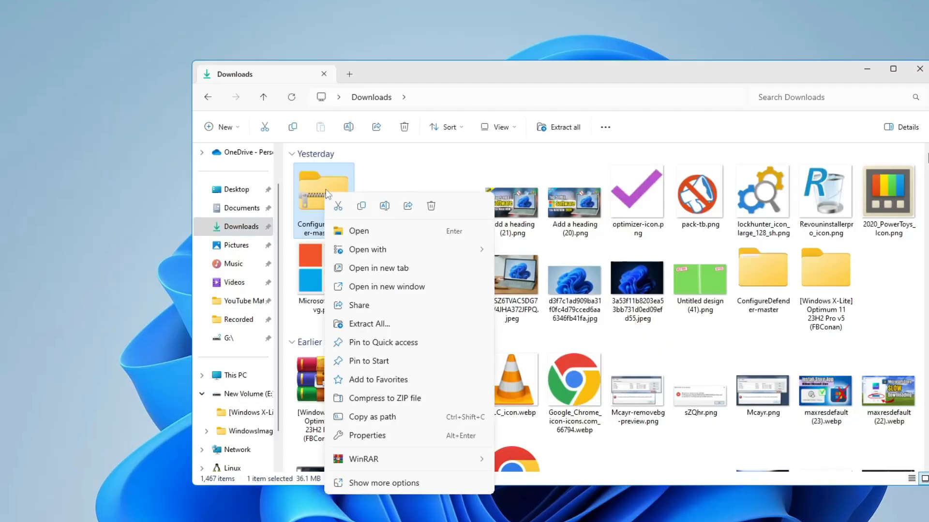
pyautogui.moveTo(385, 328)
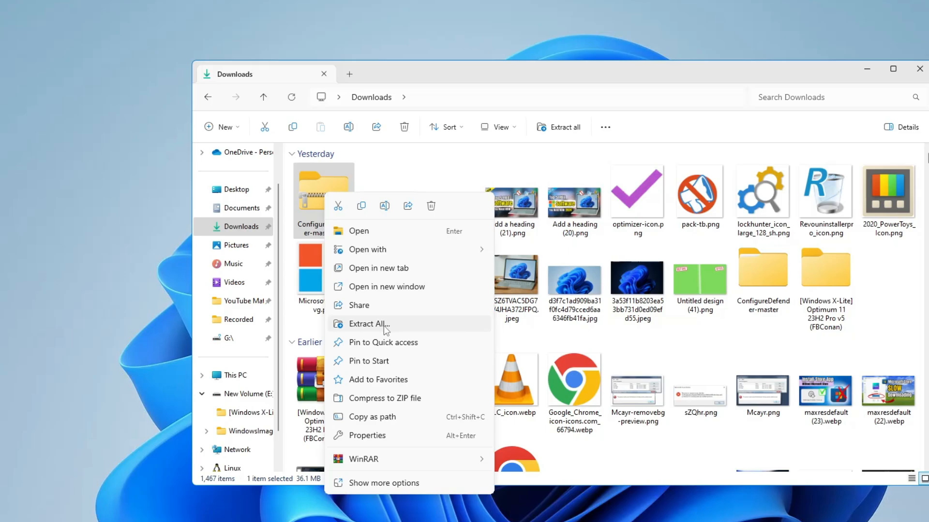
pyautogui.click(369, 324)
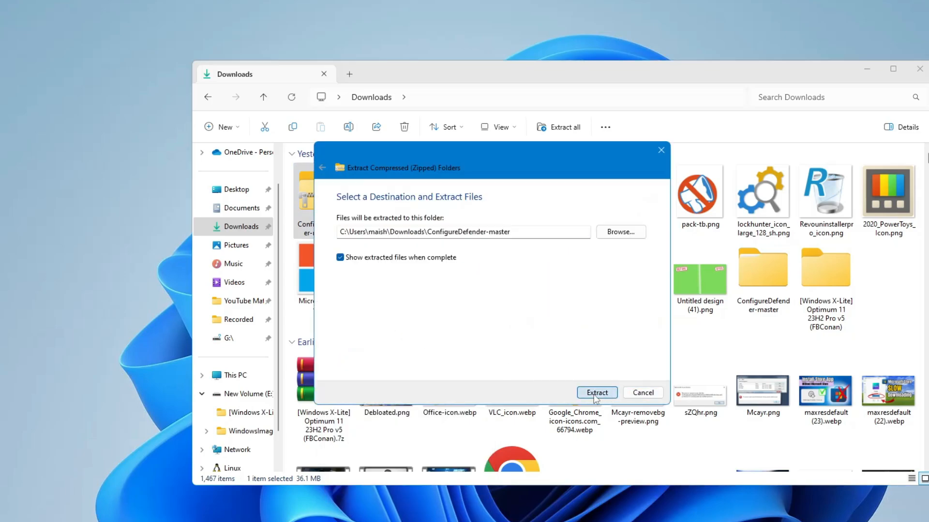
pyautogui.click(597, 392)
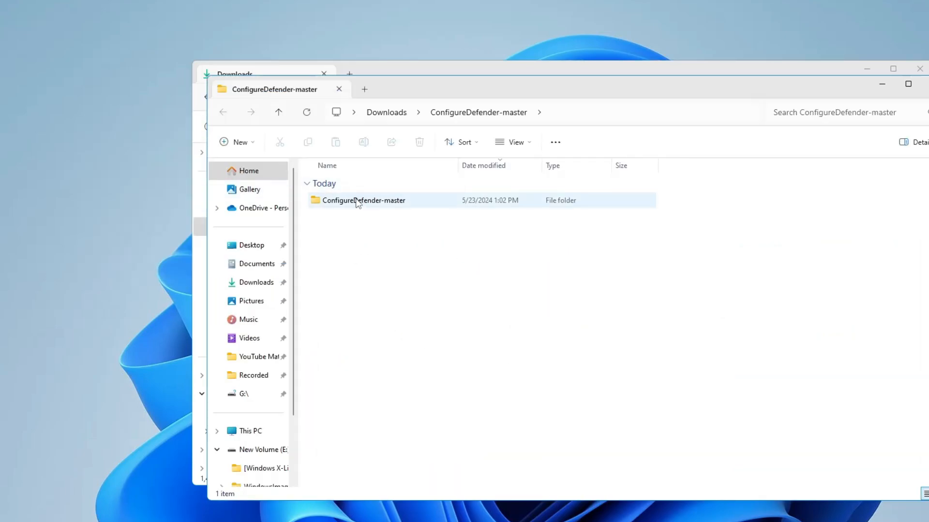
# Launch ConfigureDefender.exe from the extracted ConfigureDefender-master folder.
pyautogui.click(364, 201)
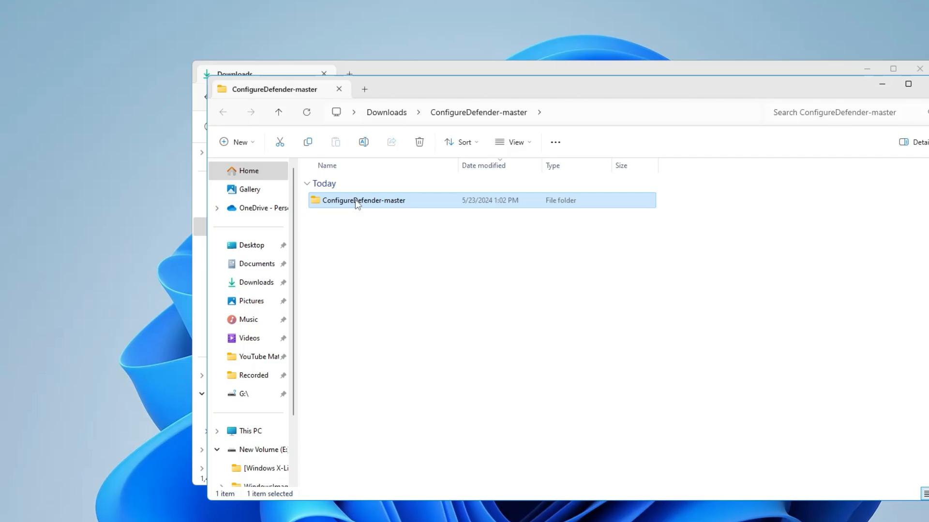
pyautogui.doubleClick(363, 200)
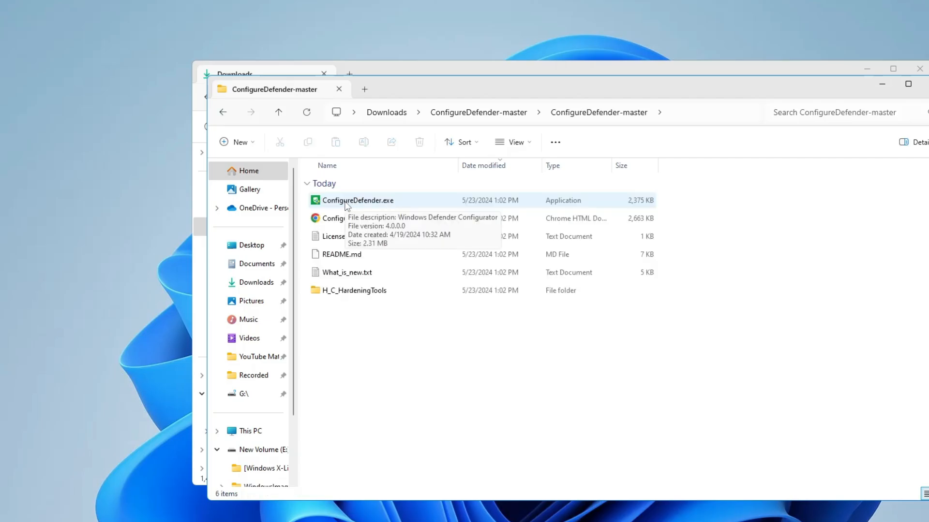
pyautogui.click(358, 200)
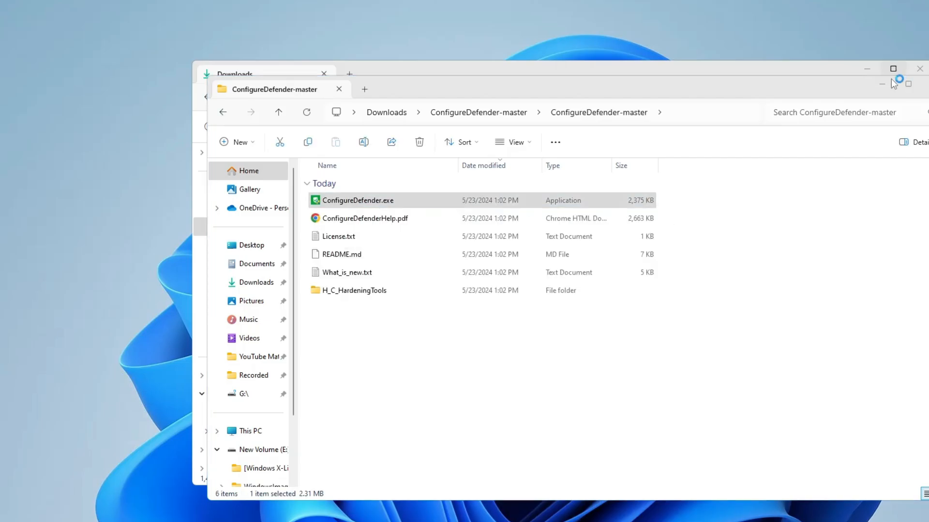
pyautogui.doubleClick(358, 200)
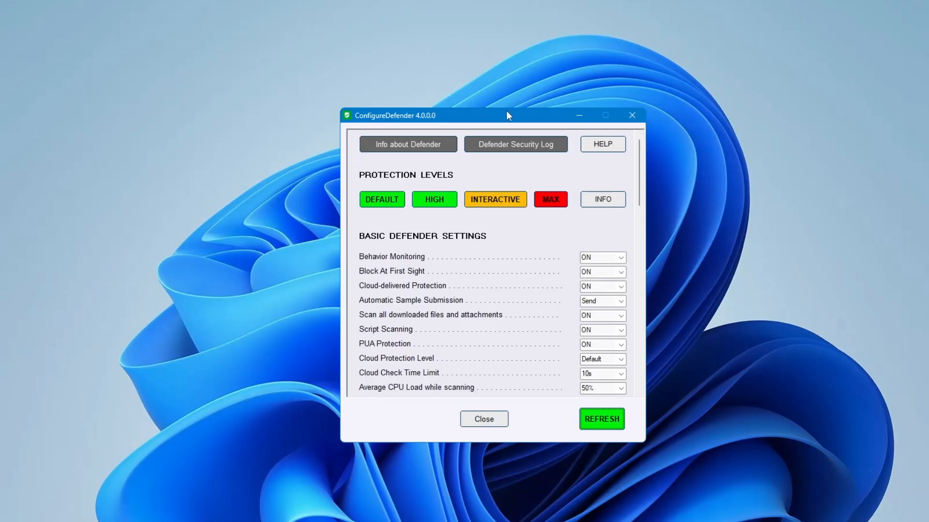
pyautogui.moveTo(442, 236)
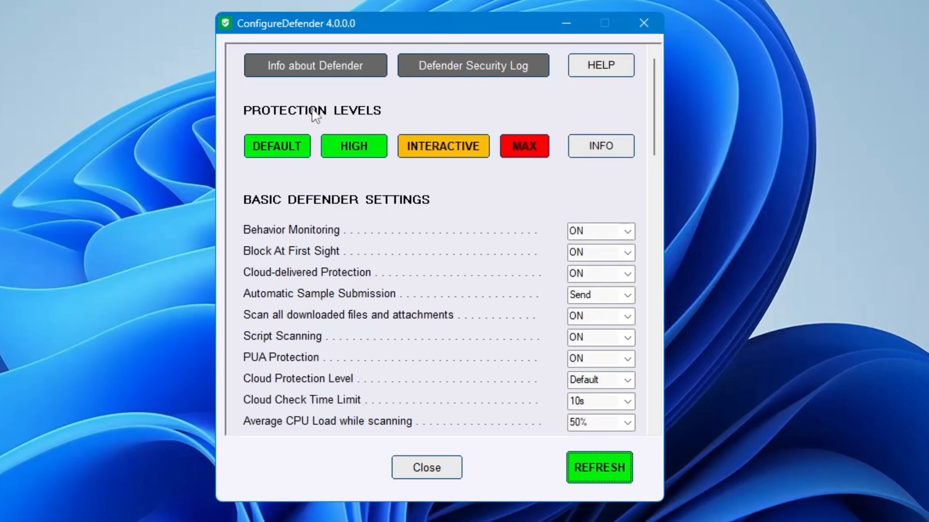
pyautogui.moveTo(362, 140)
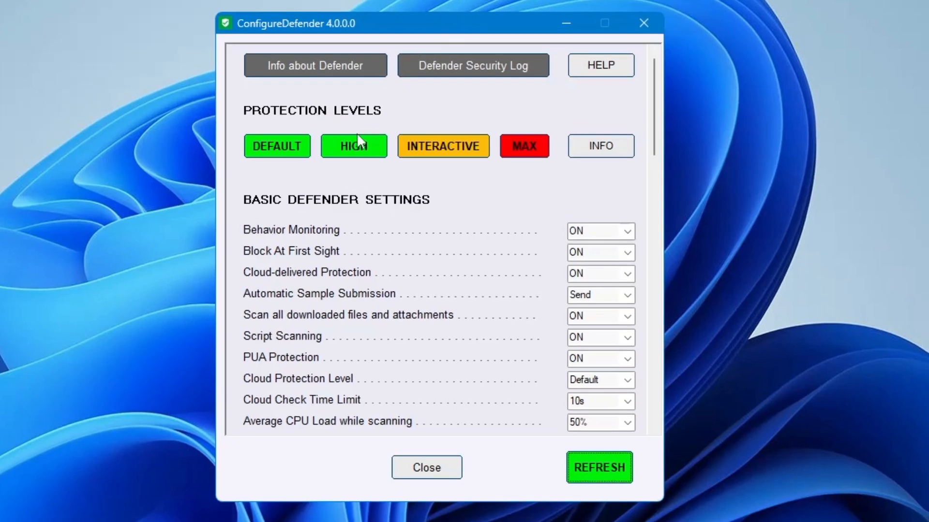
pyautogui.moveTo(531, 161)
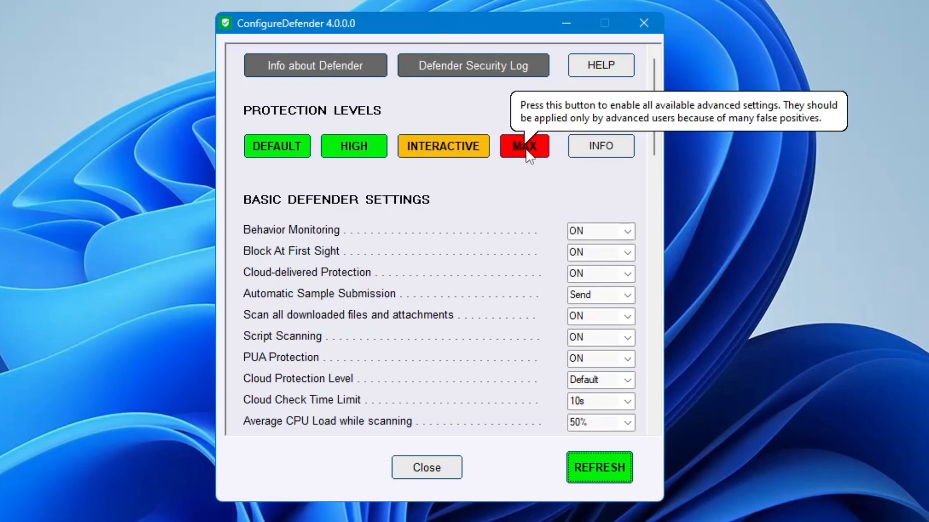
# Apply the MAX Defender protection level, accepting warnings and keeping Windows Security Center unhidden.
pyautogui.click(524, 146)
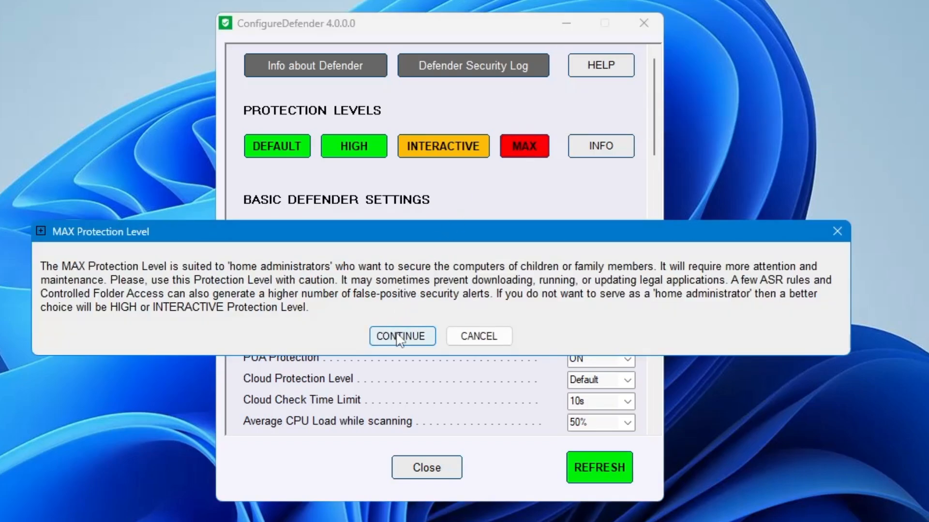
pyautogui.click(403, 336)
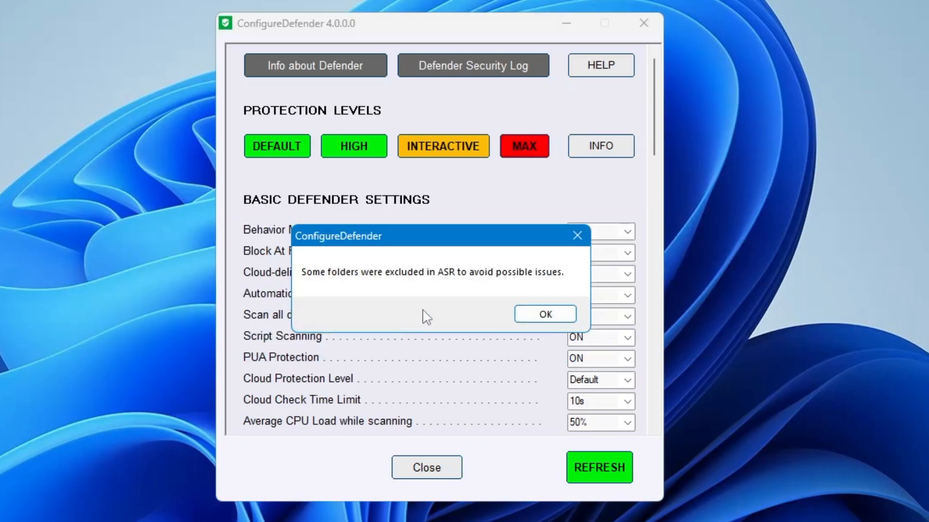
pyautogui.click(545, 313)
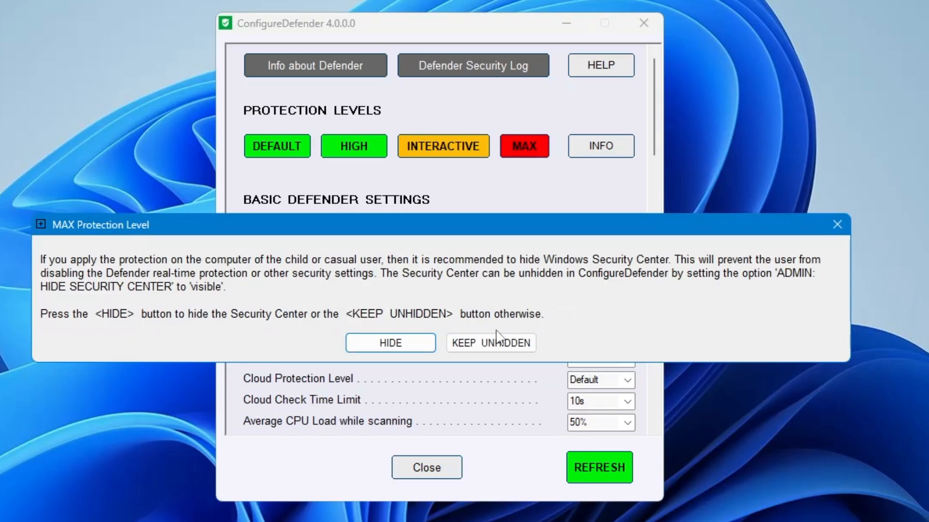
pyautogui.click(491, 343)
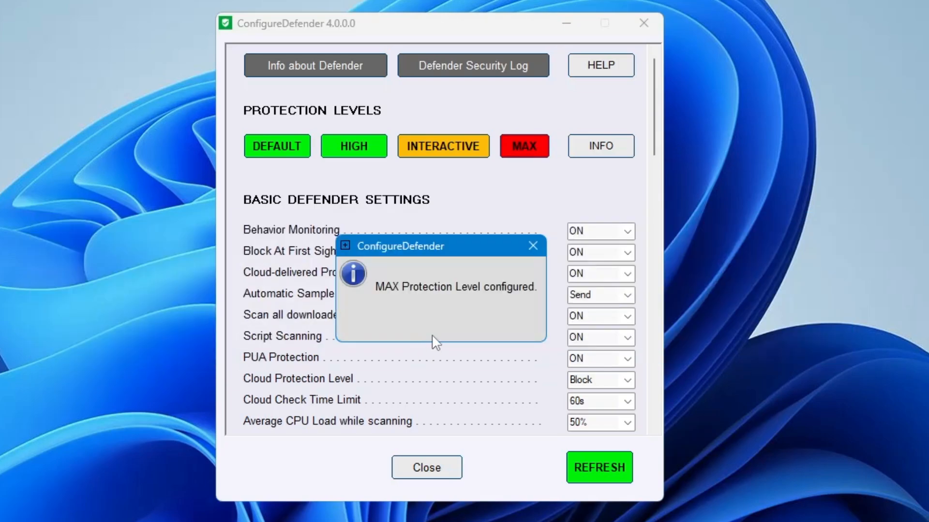
pyautogui.click(532, 245)
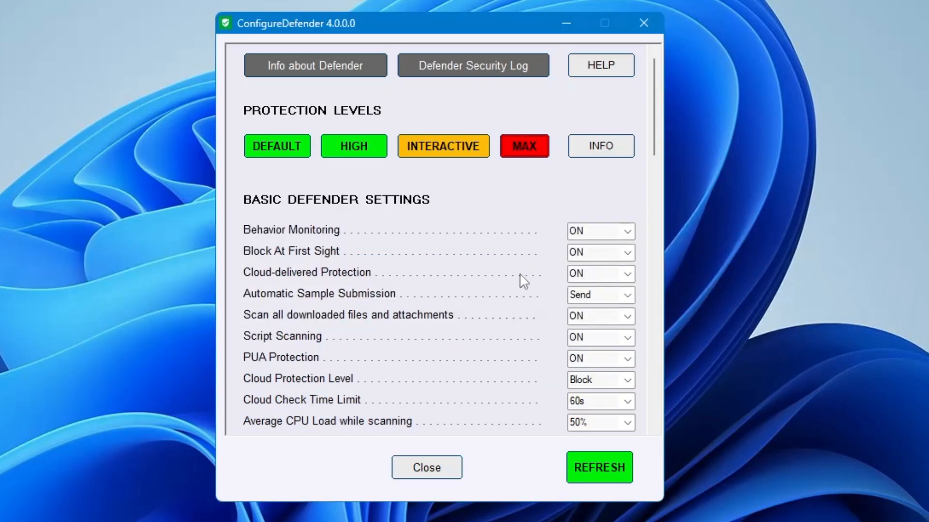
pyautogui.moveTo(291, 232)
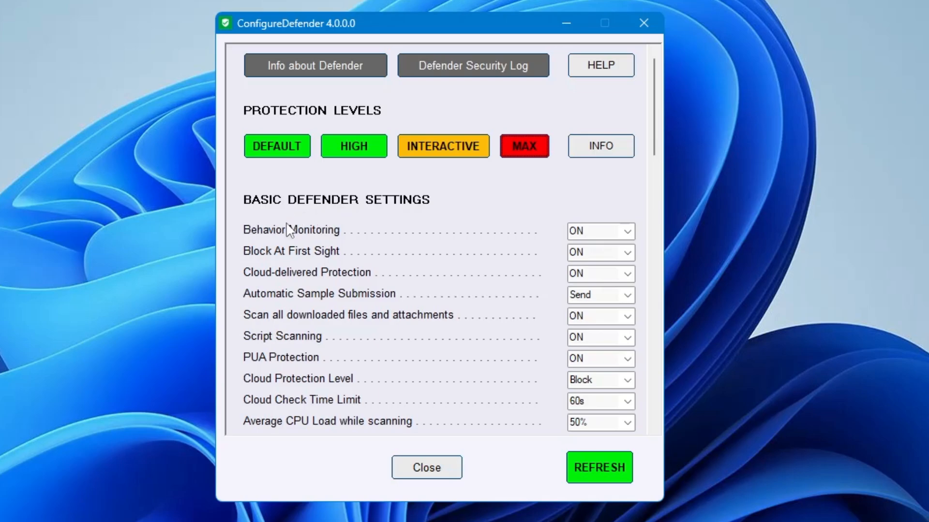
pyautogui.moveTo(276, 248)
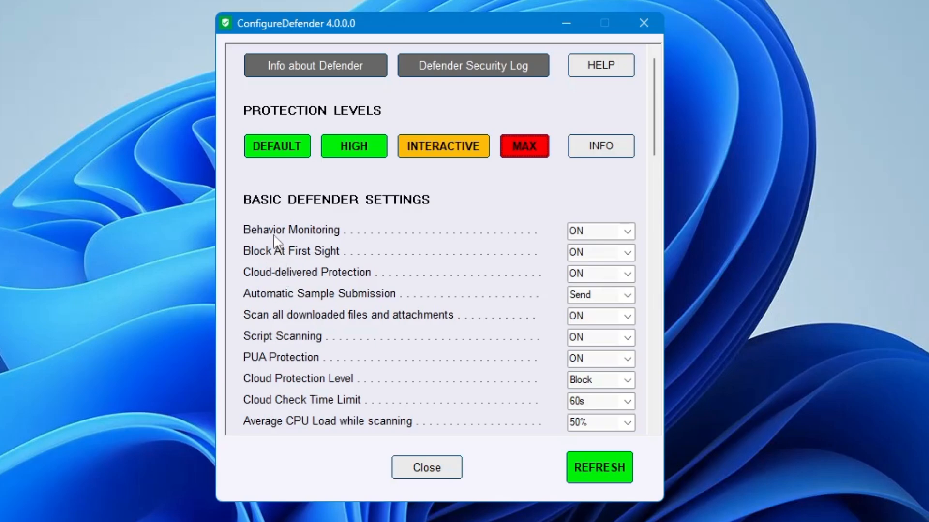
pyautogui.moveTo(285, 258)
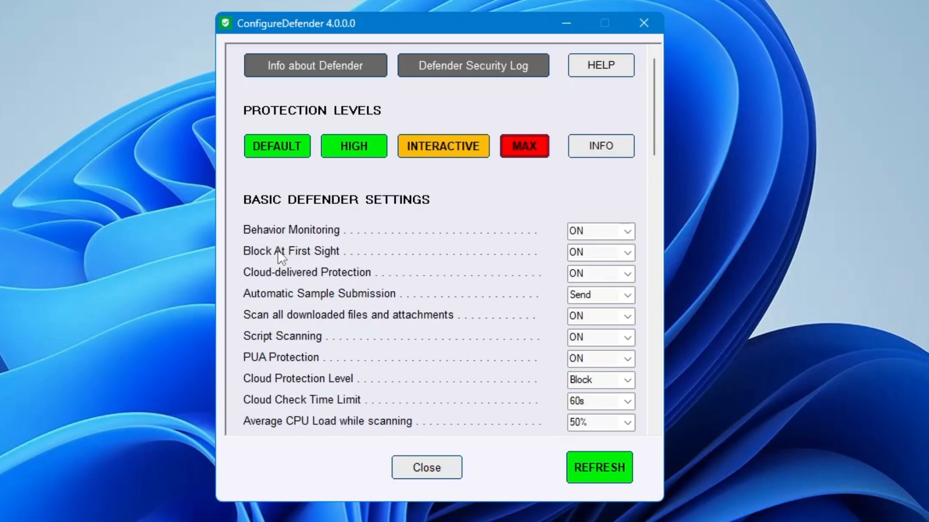
pyautogui.moveTo(294, 276)
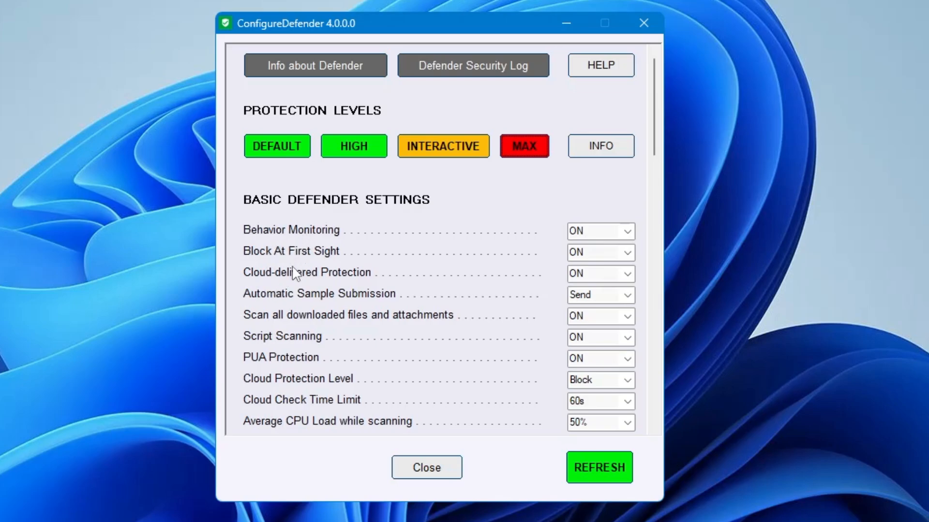
pyautogui.moveTo(356, 300)
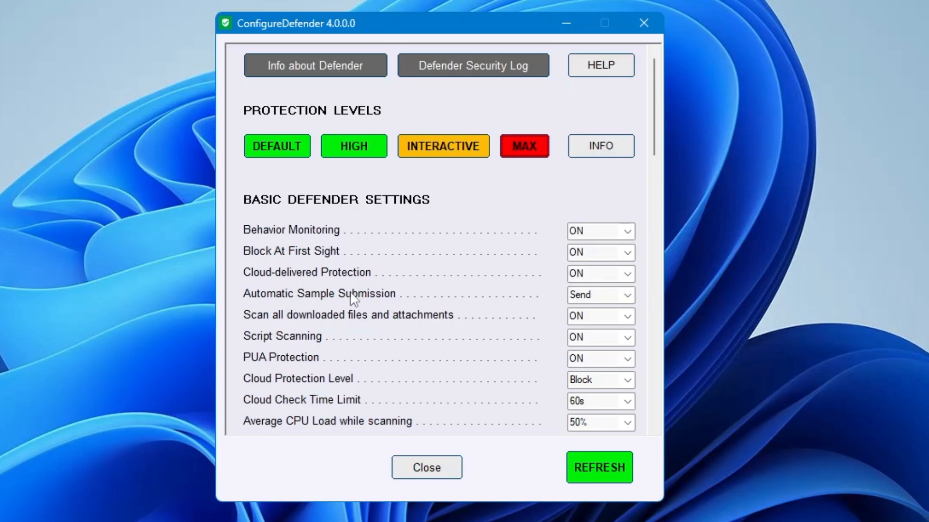
# Review the resulting settings, including SmartScreen for Explorer and Exploit Guard rules.
pyautogui.scroll(-3)
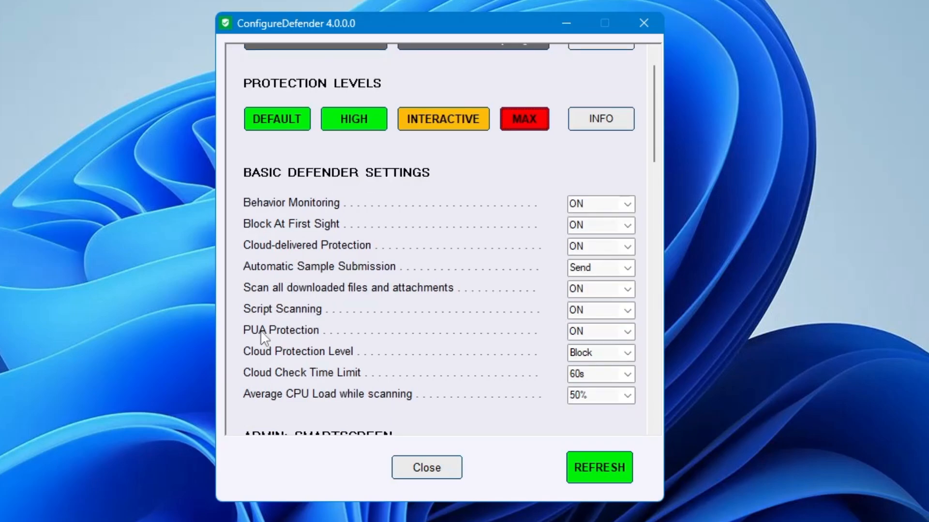
pyautogui.moveTo(307, 342)
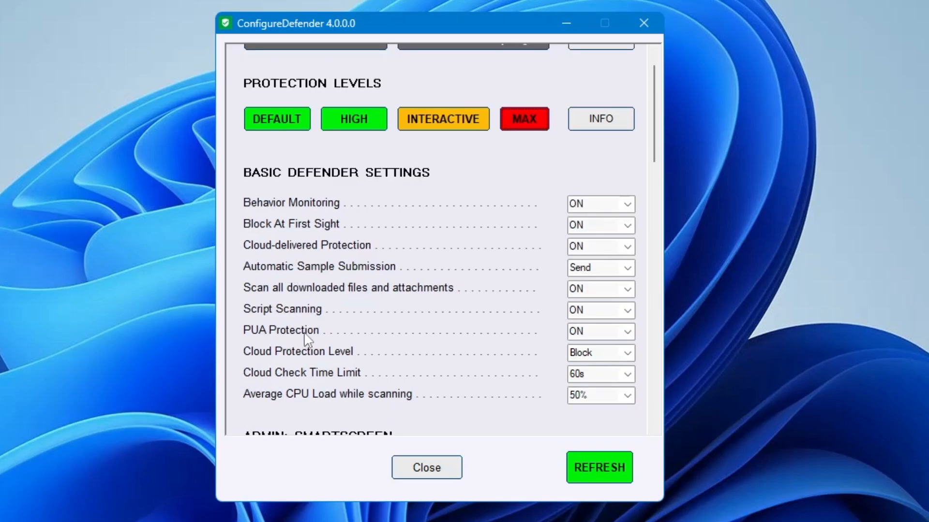
pyautogui.moveTo(536, 334)
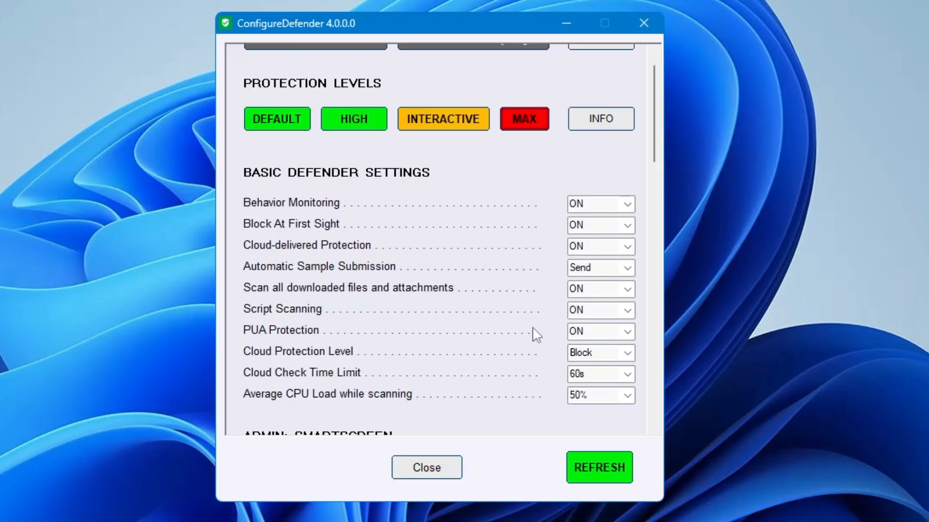
pyautogui.moveTo(271, 367)
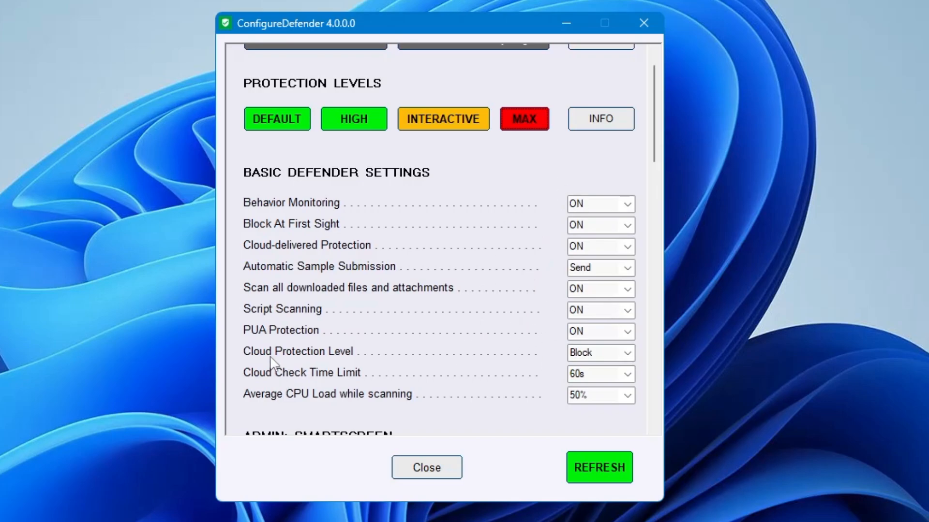
pyautogui.moveTo(610, 356)
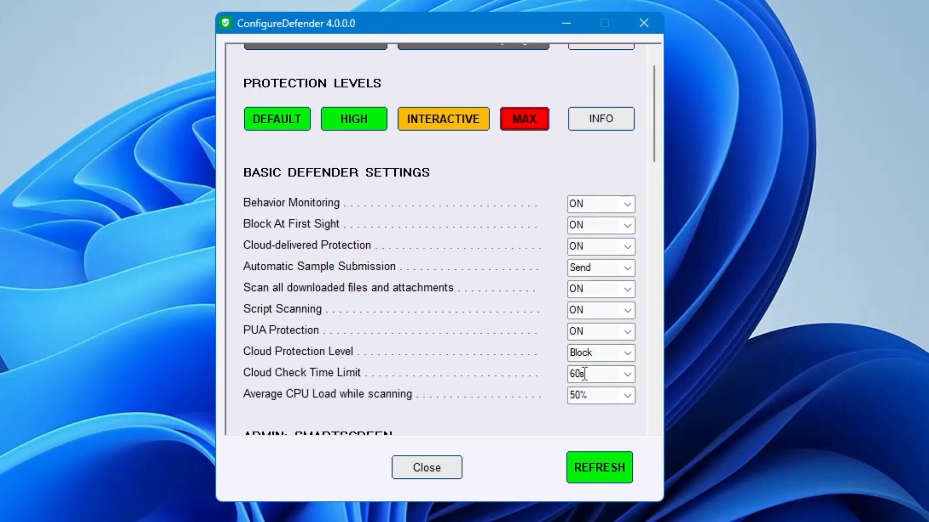
pyautogui.scroll(-3)
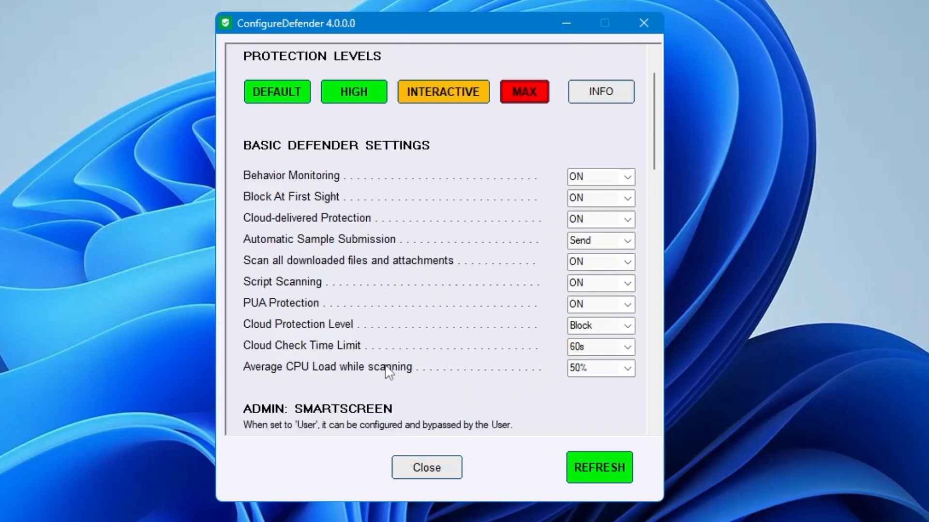
pyautogui.scroll(-3)
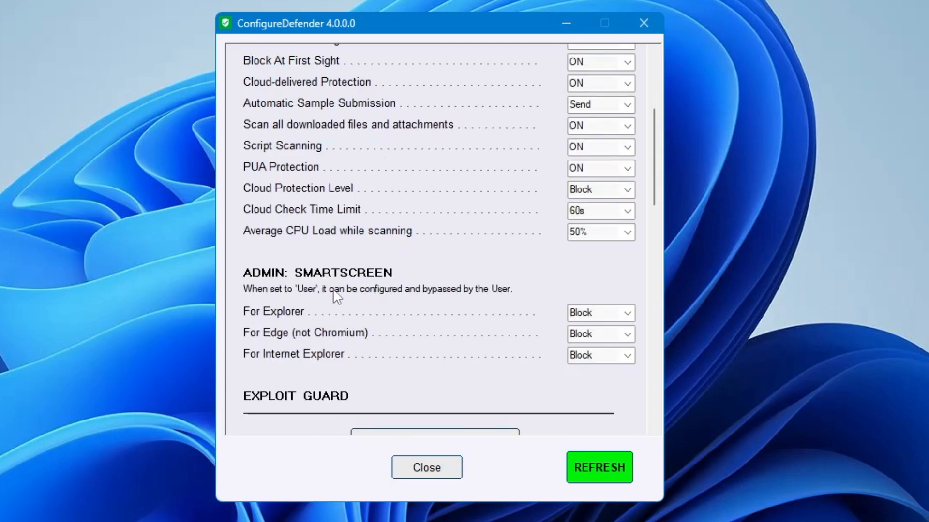
pyautogui.click(623, 313)
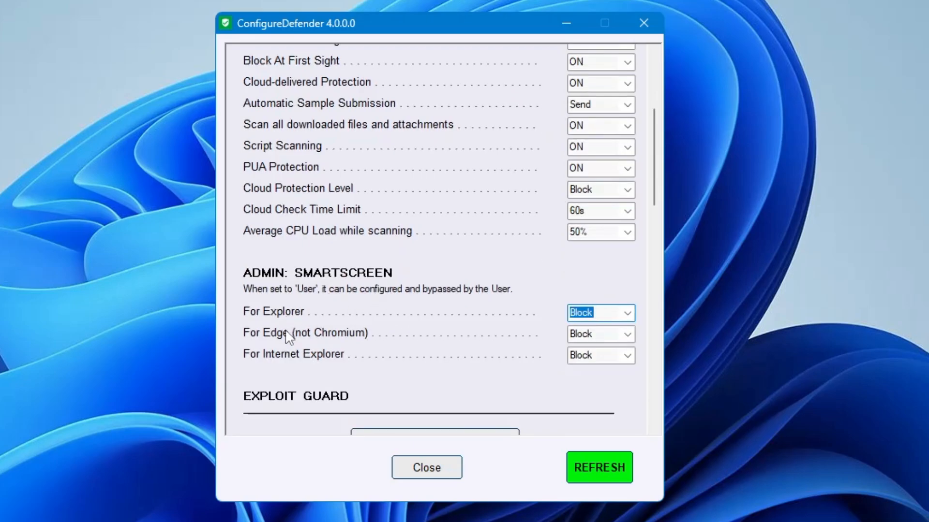
pyautogui.scroll(-3)
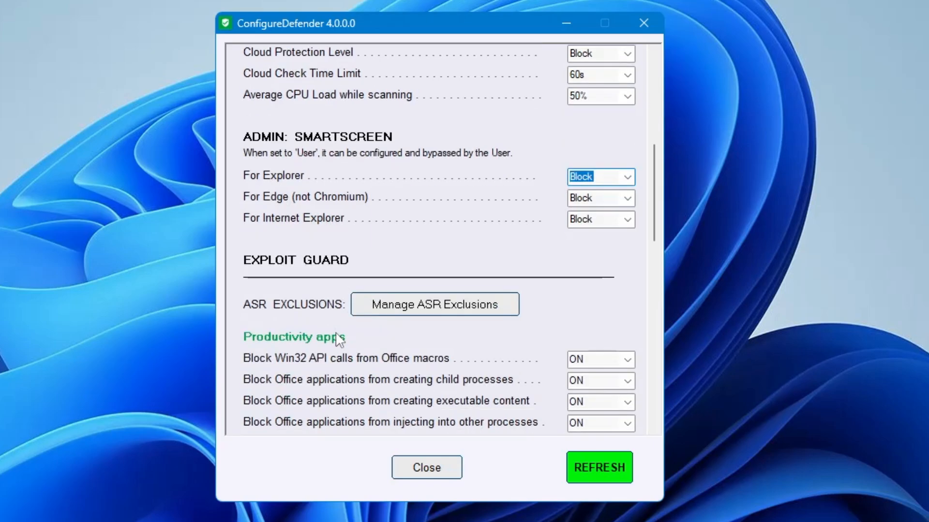
pyautogui.scroll(-3)
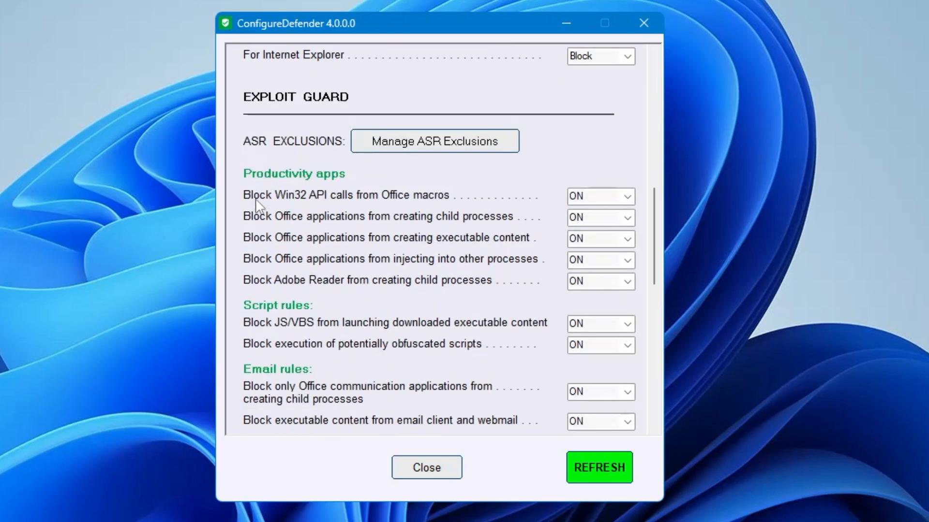
pyautogui.moveTo(270, 280)
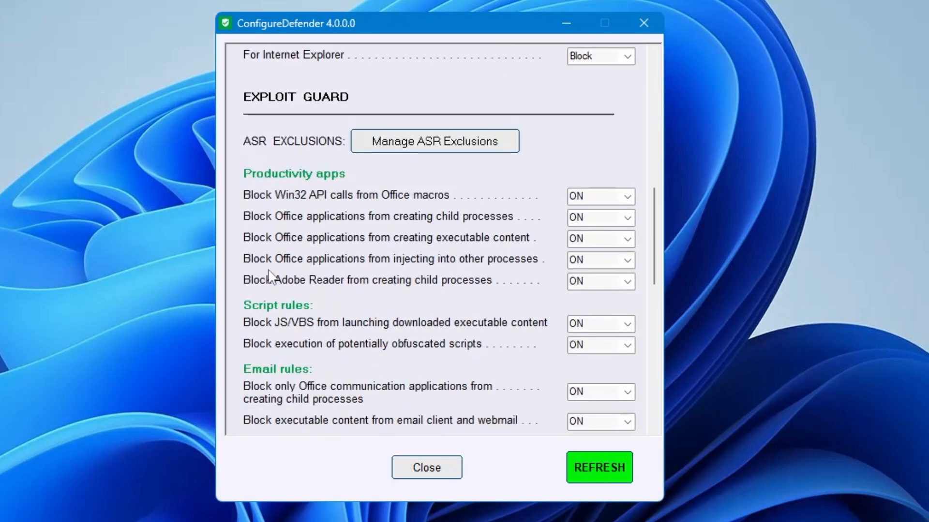
pyautogui.scroll(-3)
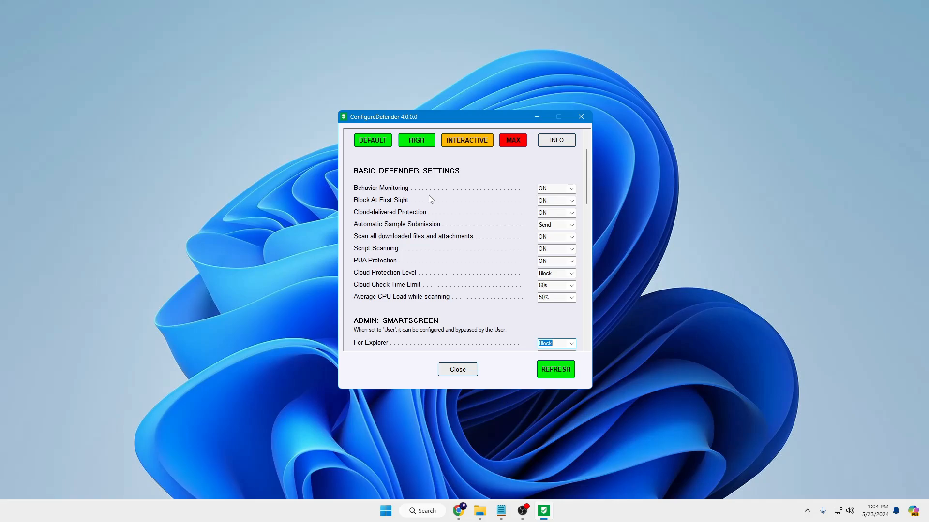
pyautogui.moveTo(568, 123)
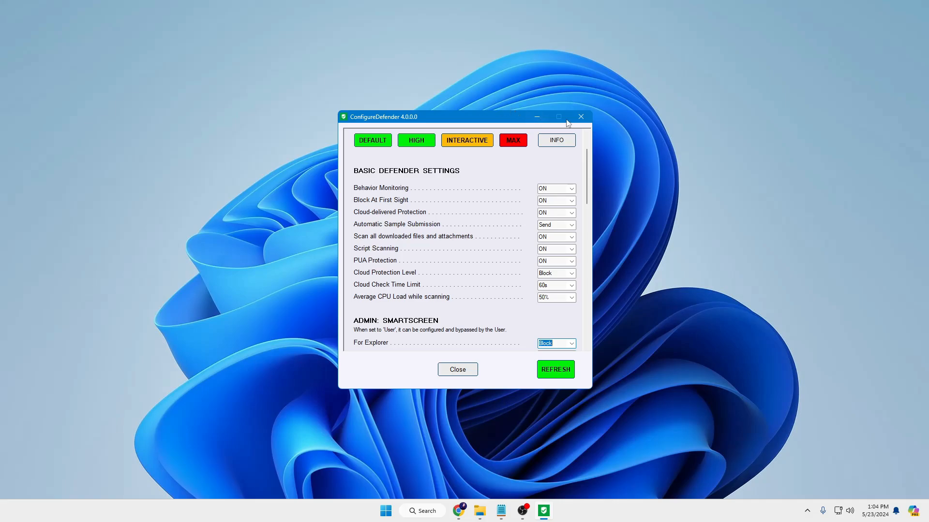
# Close ConfigureDefender and bring up Folder Options for the ConfigureDefender-master folder.
pyautogui.click(580, 116)
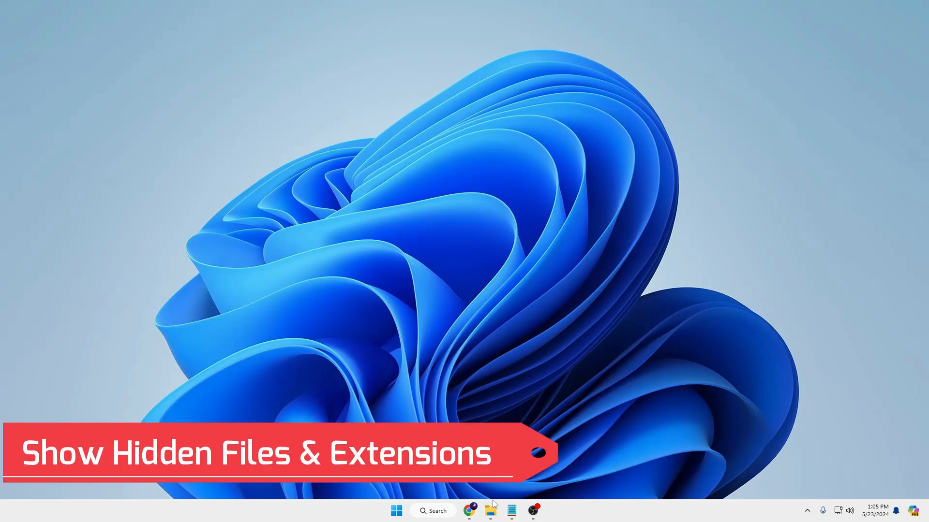
pyautogui.click(490, 510)
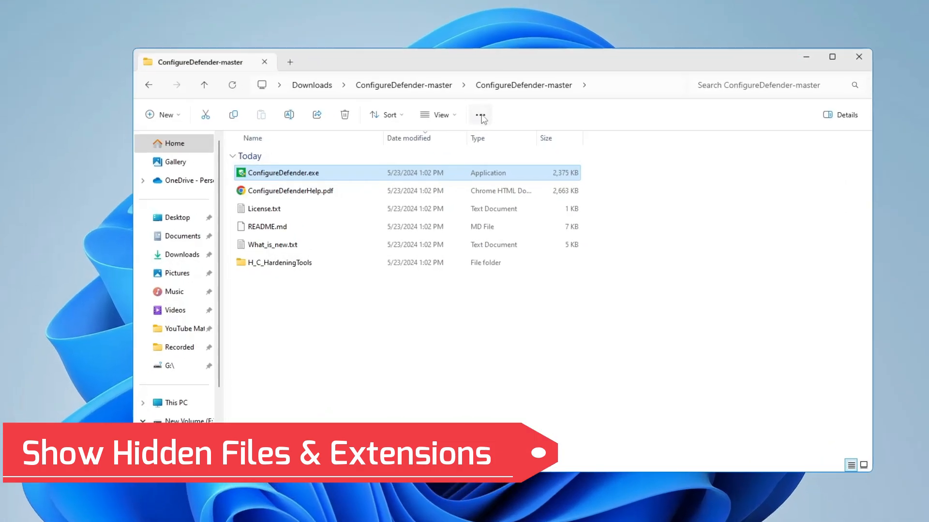
pyautogui.click(480, 114)
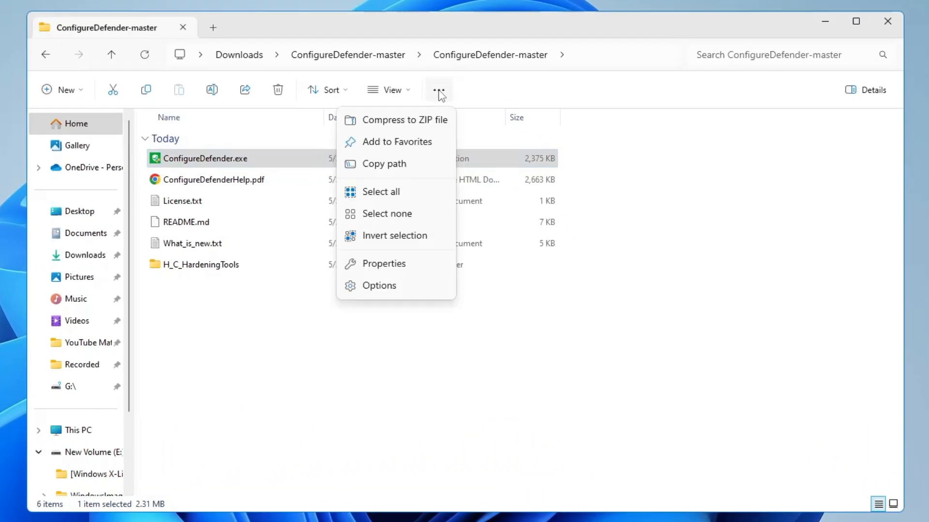
pyautogui.moveTo(380, 285)
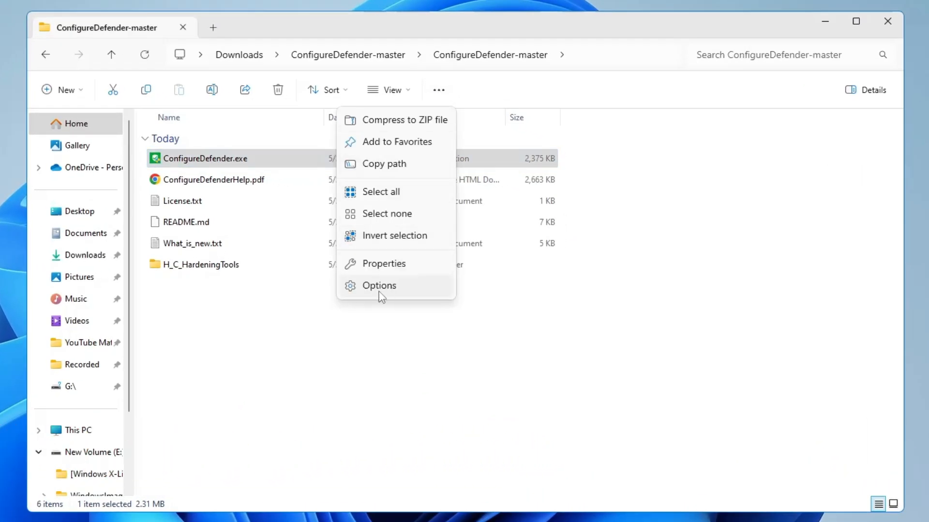
pyautogui.click(379, 286)
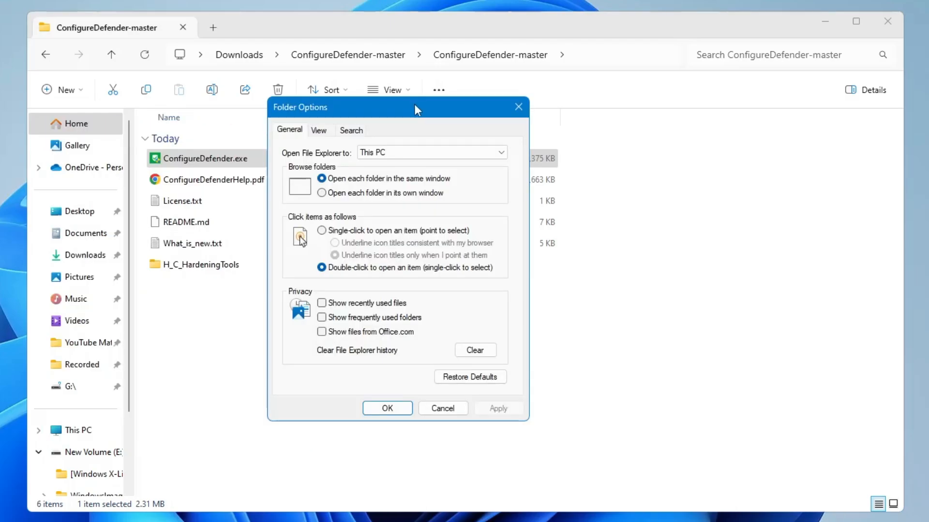
# Set File Explorer to show hidden files, folders and drives with extensions visible, and apply.
pyautogui.click(319, 129)
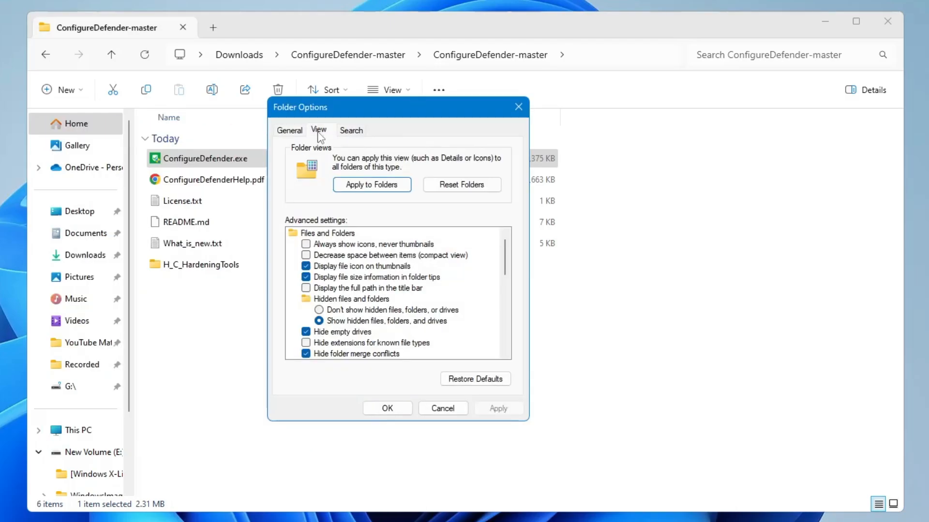
pyautogui.click(319, 277)
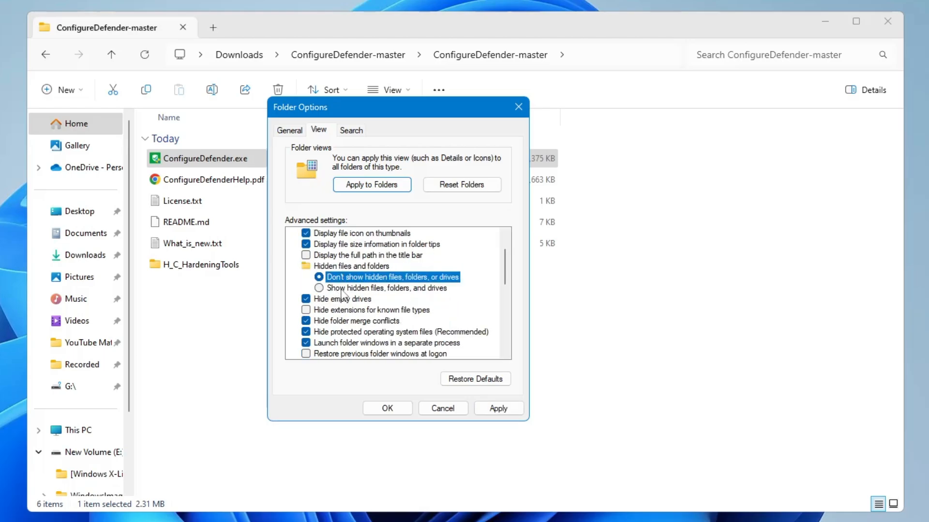
pyautogui.click(320, 288)
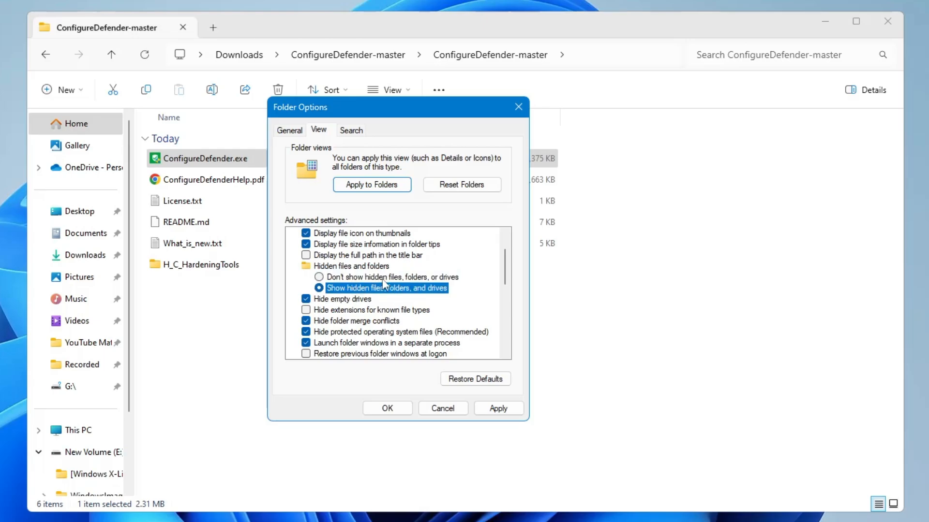
pyautogui.moveTo(374, 290)
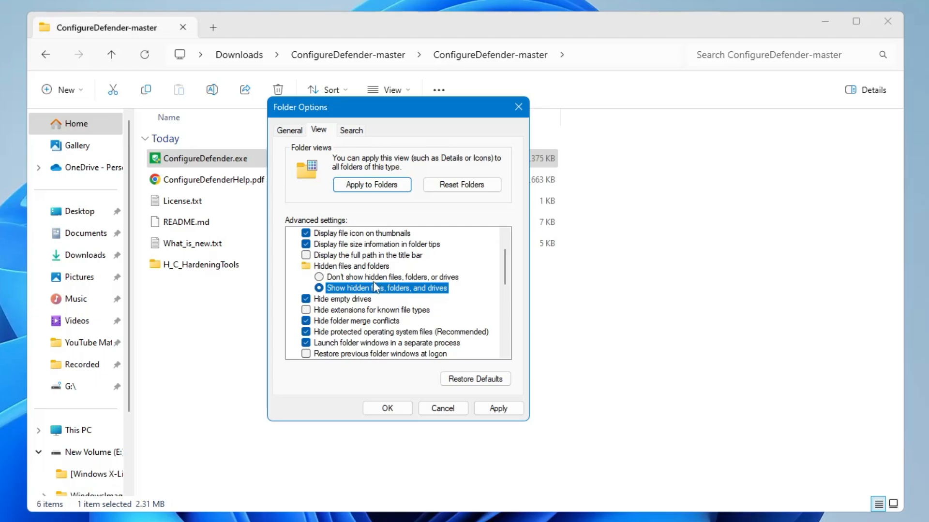
pyautogui.moveTo(340, 298)
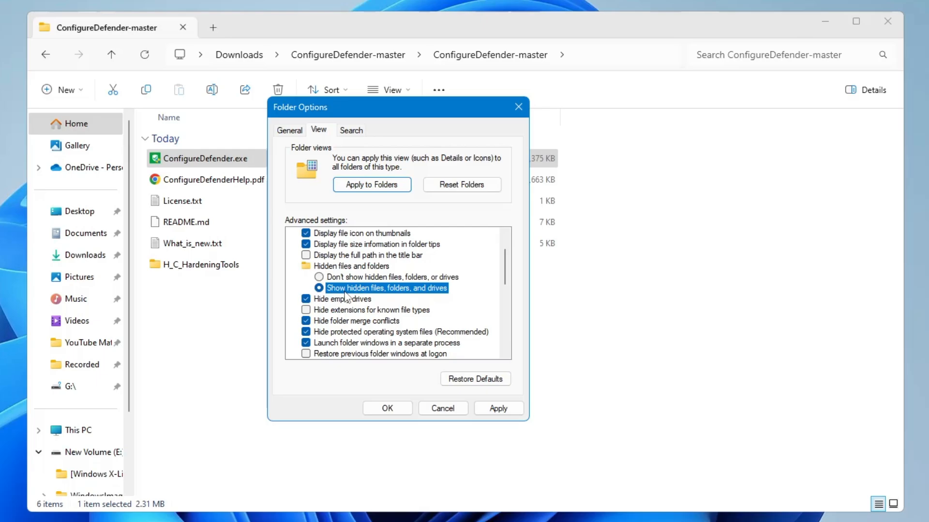
pyautogui.click(387, 408)
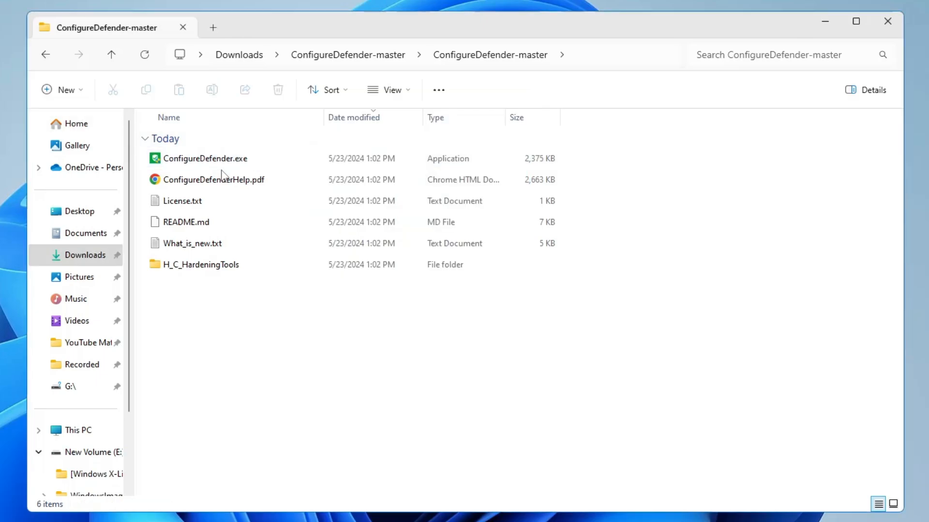
# Open ConfigureDefenderHelp.pdf from the ConfigureDefender-master folder.
pyautogui.click(213, 180)
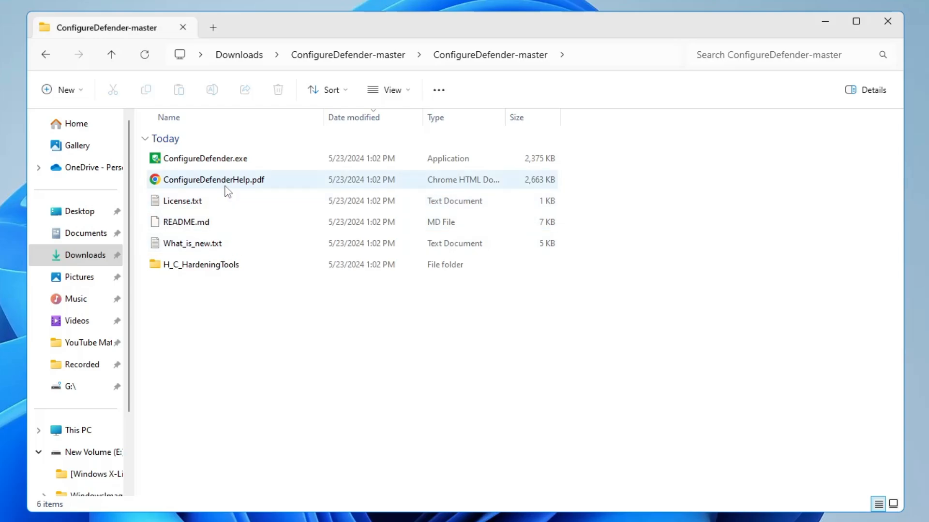
pyautogui.moveTo(203, 204)
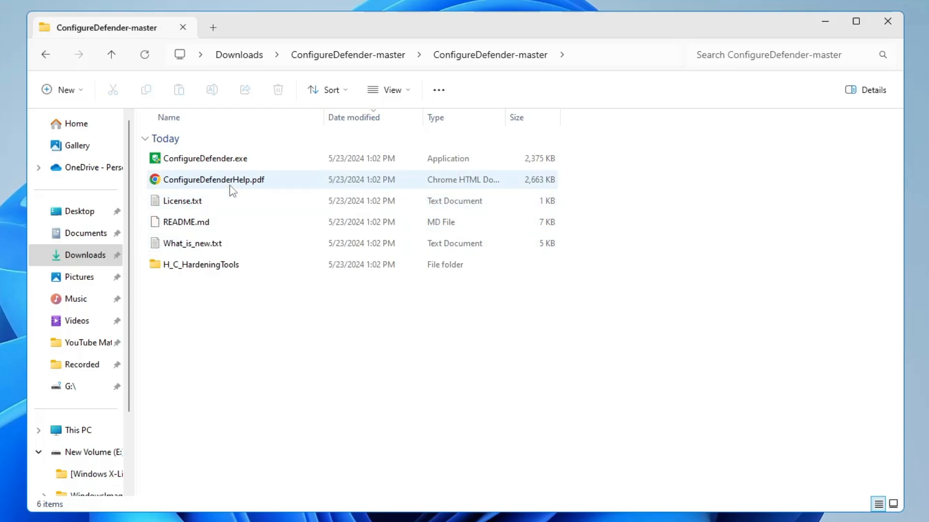
pyautogui.moveTo(254, 183)
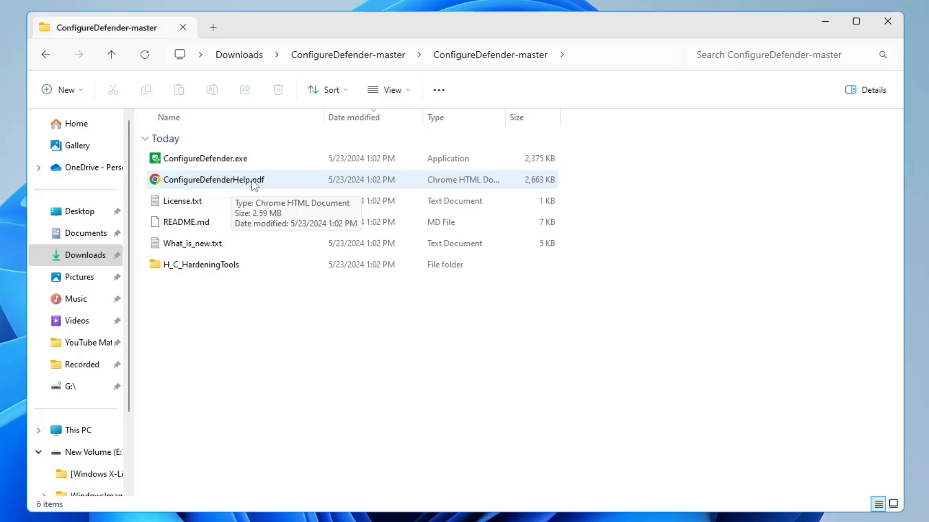
pyautogui.moveTo(228, 180)
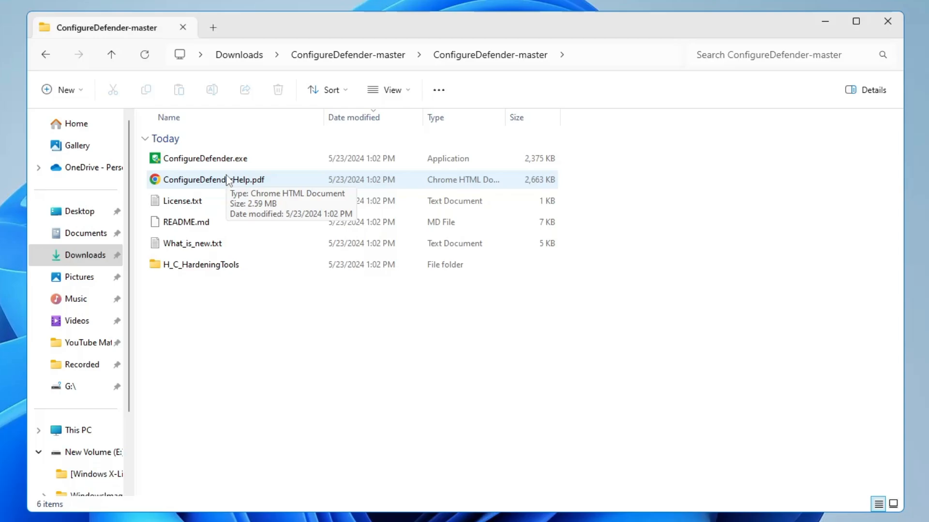
pyautogui.doubleClick(210, 180)
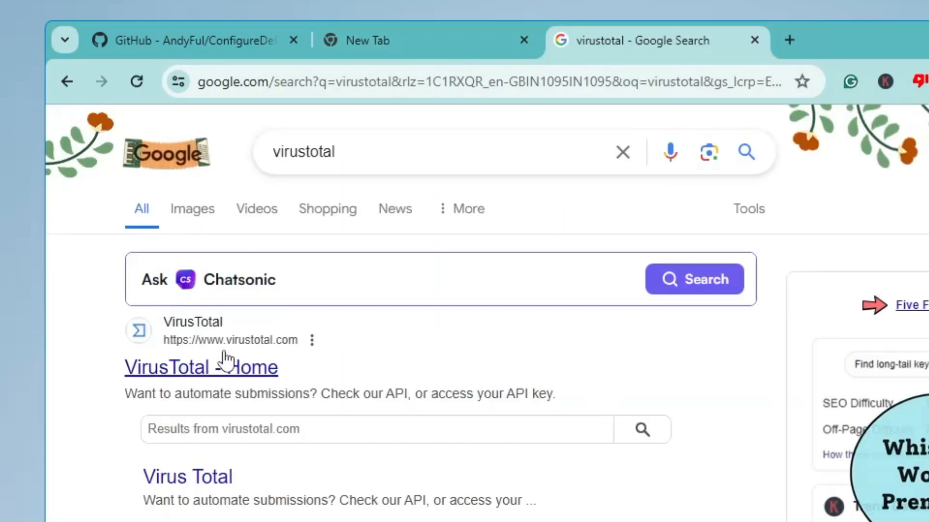
# Load the VirusTotal home page, then return to the ConfigureDefender GitHub tab.
pyautogui.click(201, 368)
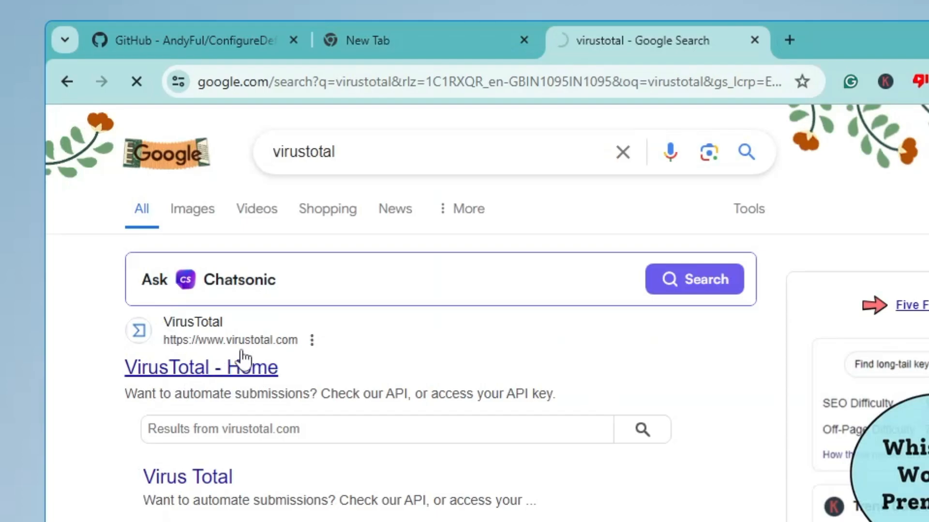
pyautogui.click(201, 368)
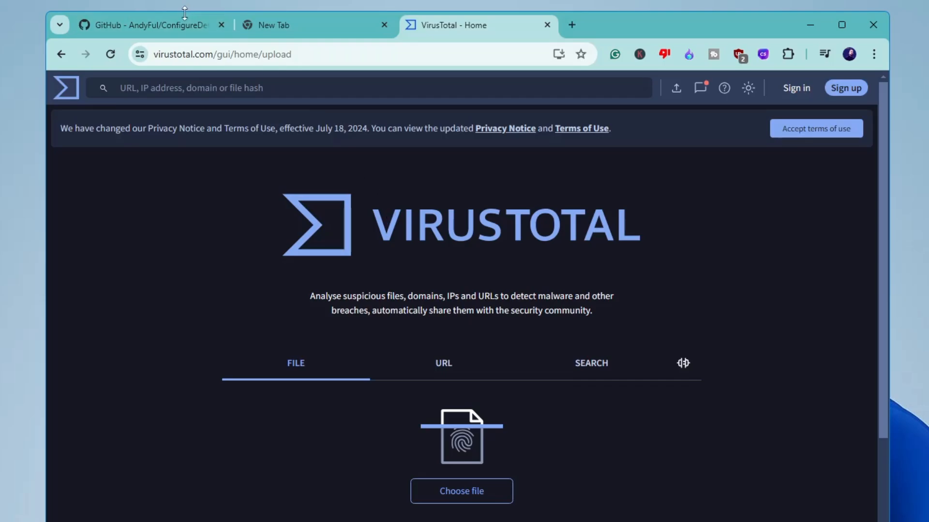
pyautogui.click(145, 25)
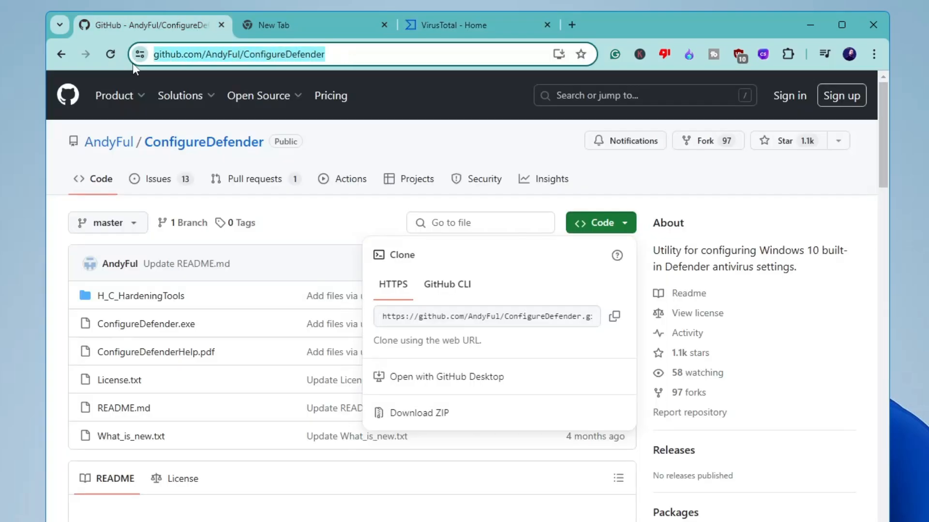
pyautogui.click(458, 26)
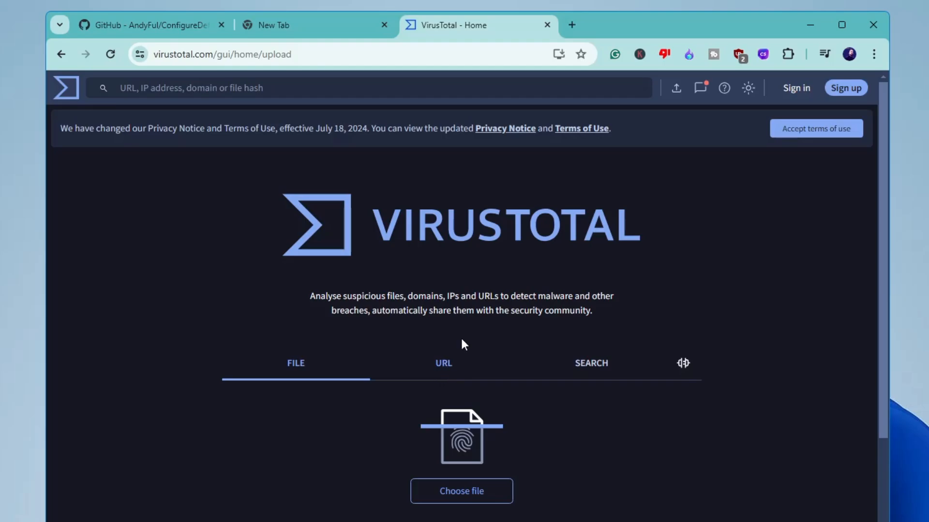
pyautogui.click(443, 362)
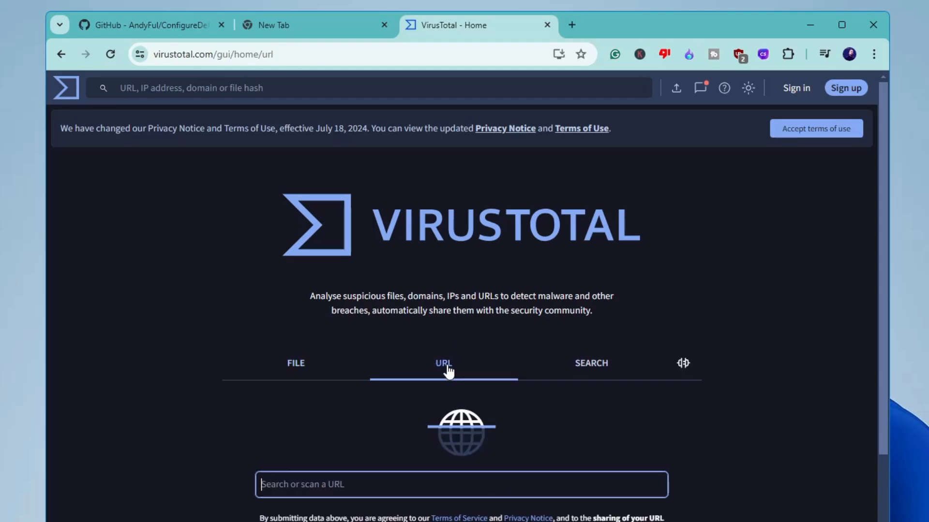
pyautogui.write('https://github.com/AndyFul/ConfigureDefender')
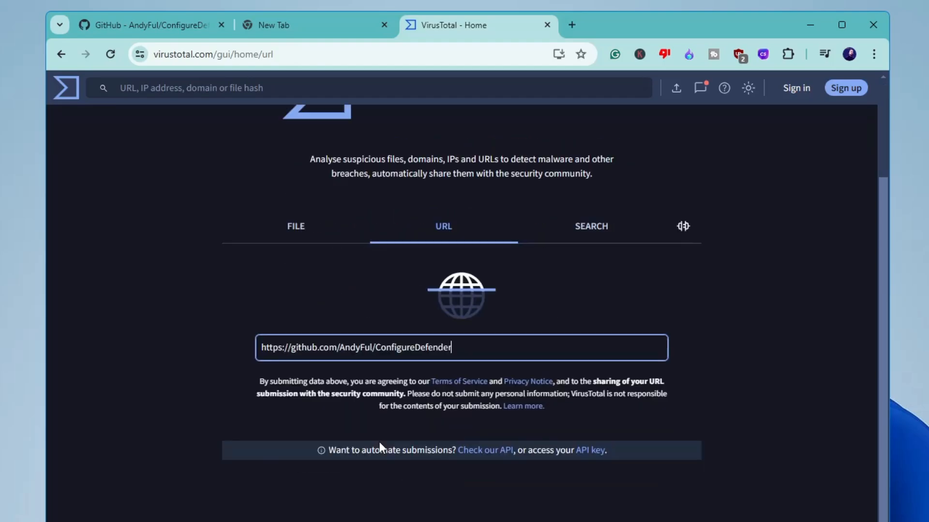
pyautogui.press('Enter')
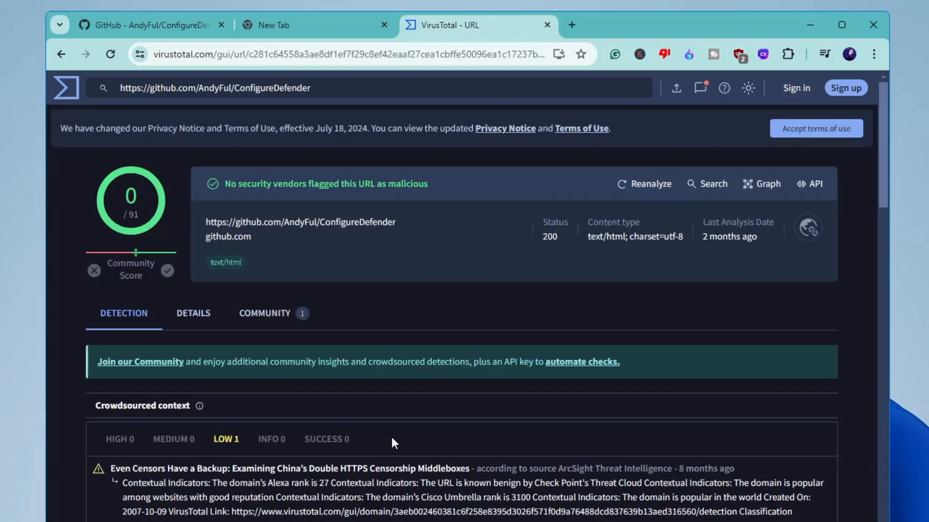
pyautogui.moveTo(290, 264)
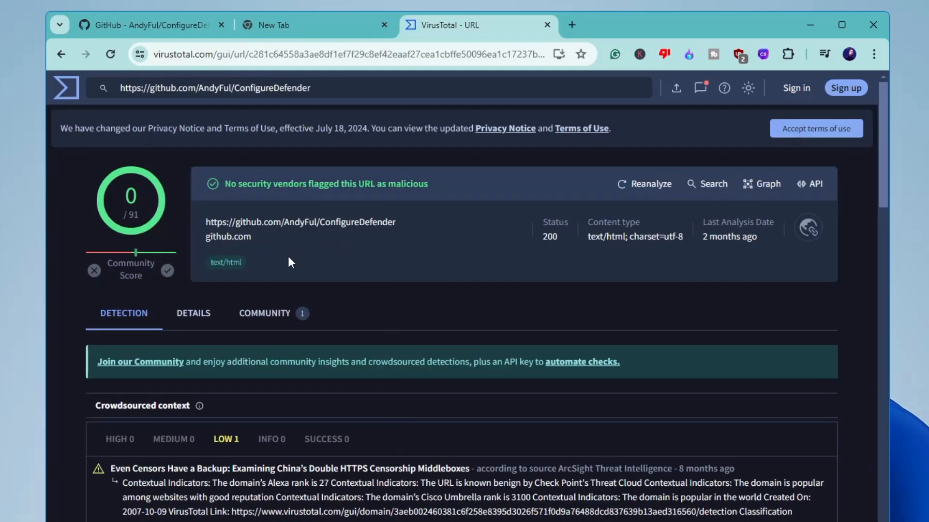
pyautogui.moveTo(329, 260)
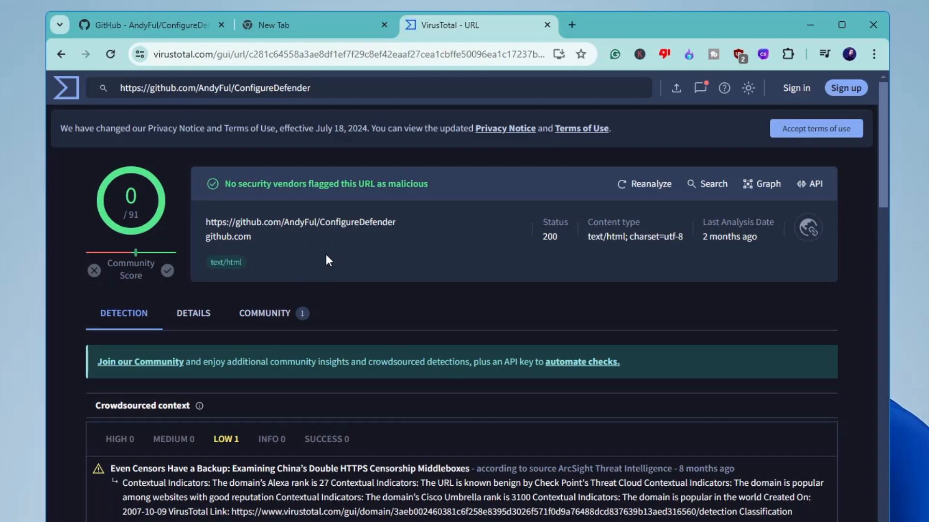
pyautogui.moveTo(317, 250)
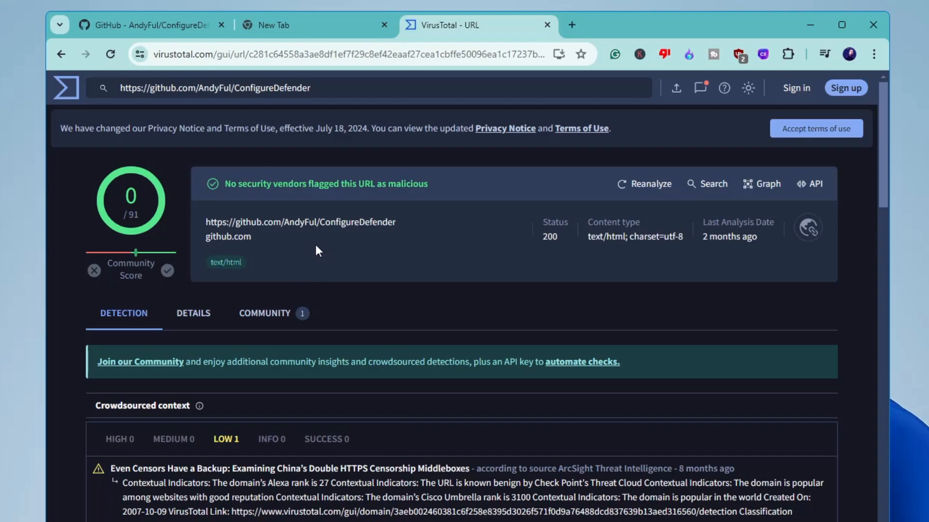
pyautogui.moveTo(232, 262)
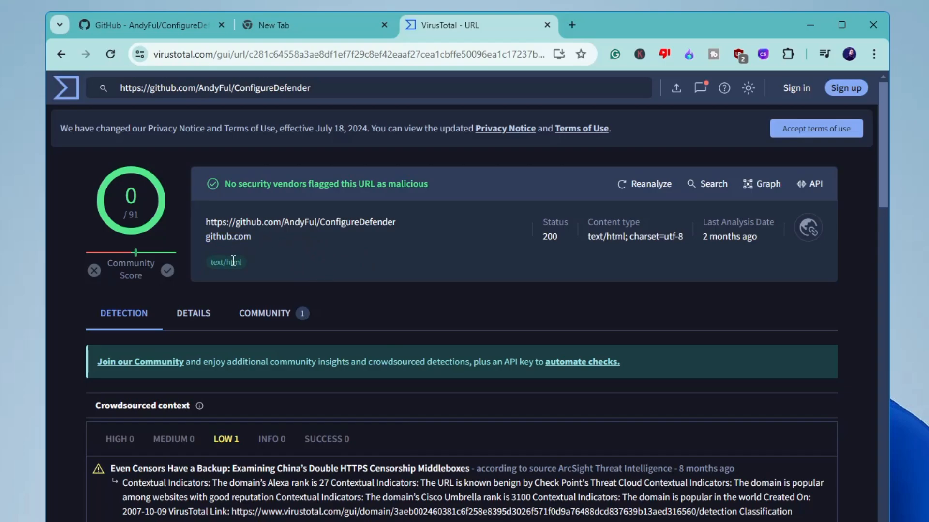
pyautogui.moveTo(266, 199)
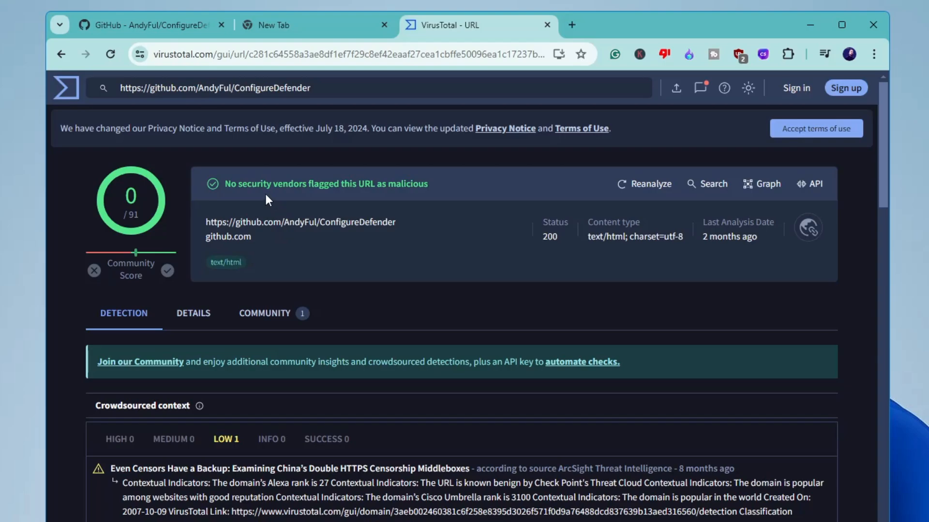
pyautogui.moveTo(338, 188)
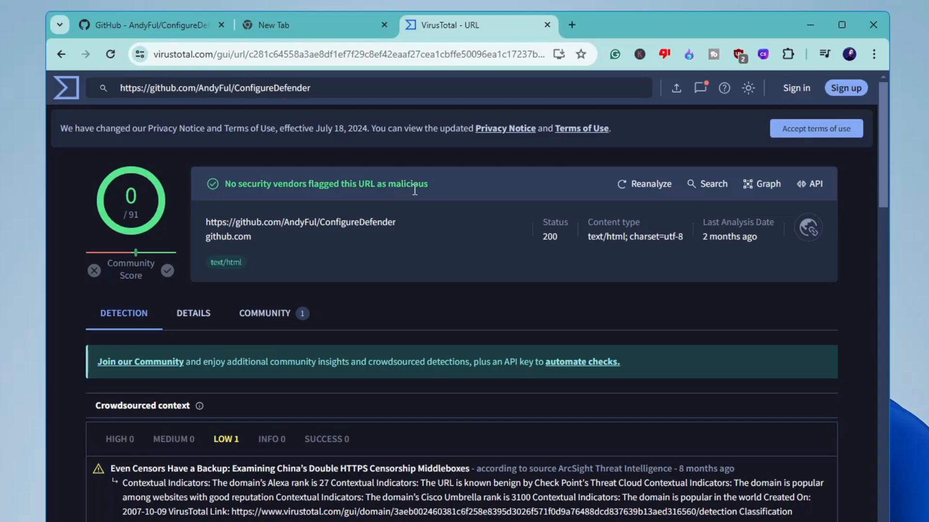
pyautogui.click(63, 54)
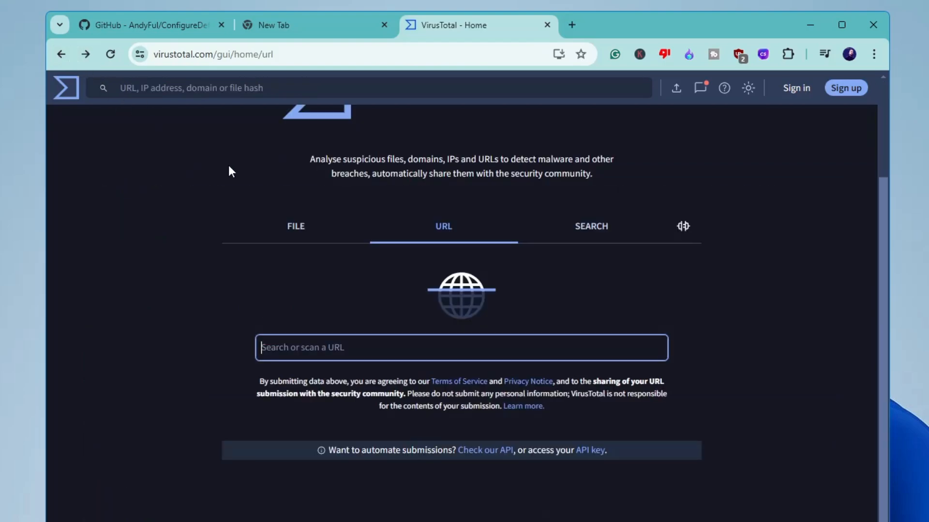
# Submit ConfigureDefender-master.zip from Downloads for a VirusTotal file scan.
pyautogui.click(296, 226)
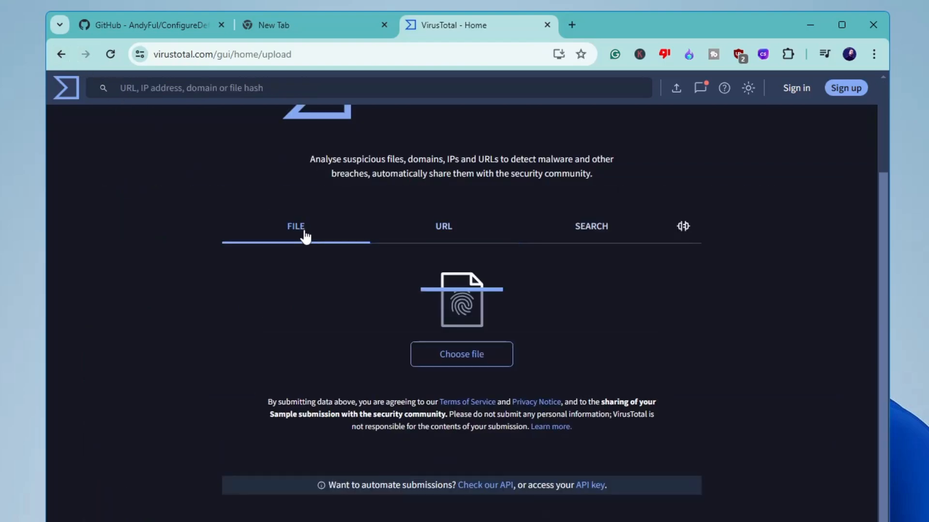
pyautogui.click(461, 354)
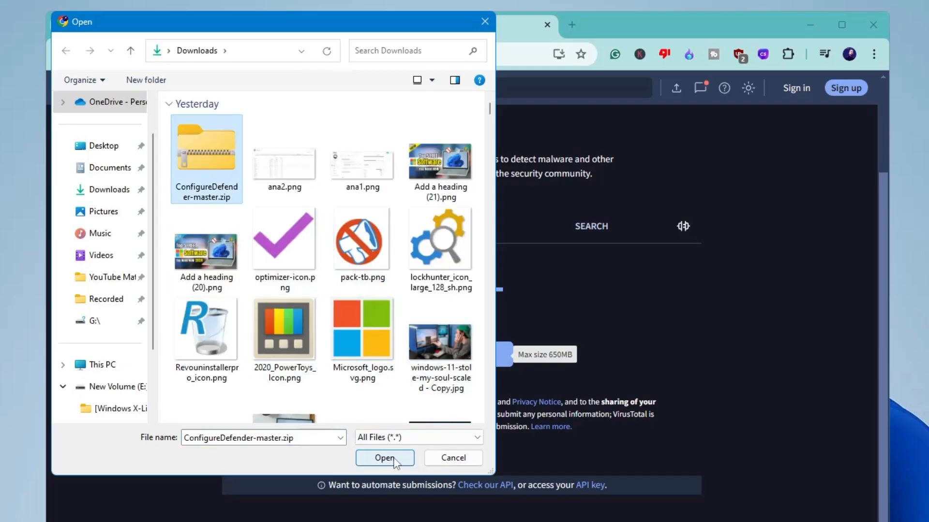
pyautogui.click(385, 458)
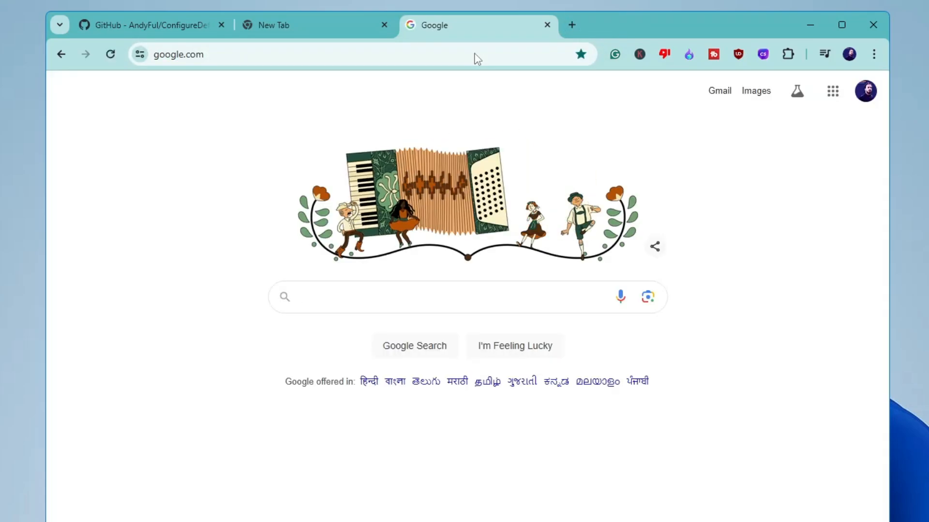
# Search Google for squarex and open the 'SquareX: Be Fearless Online' result.
pyautogui.write('squarex')
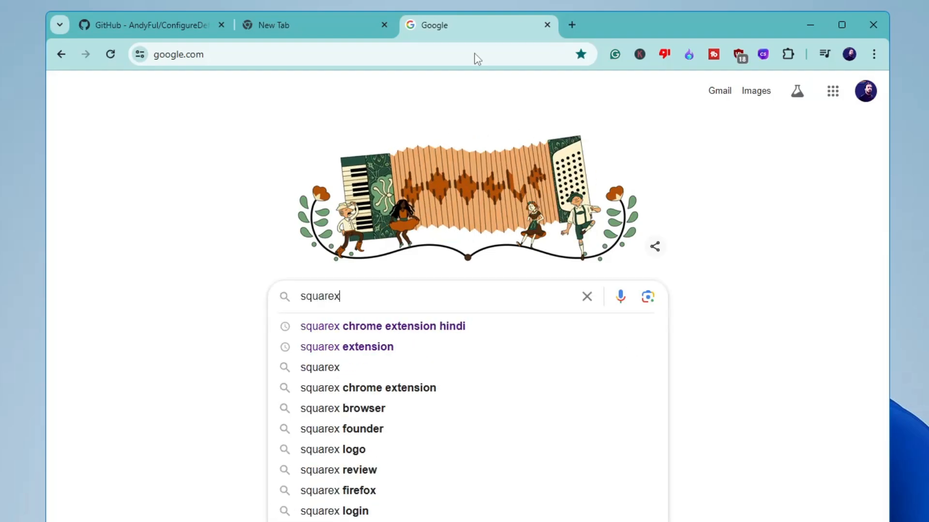
pyautogui.press('Enter')
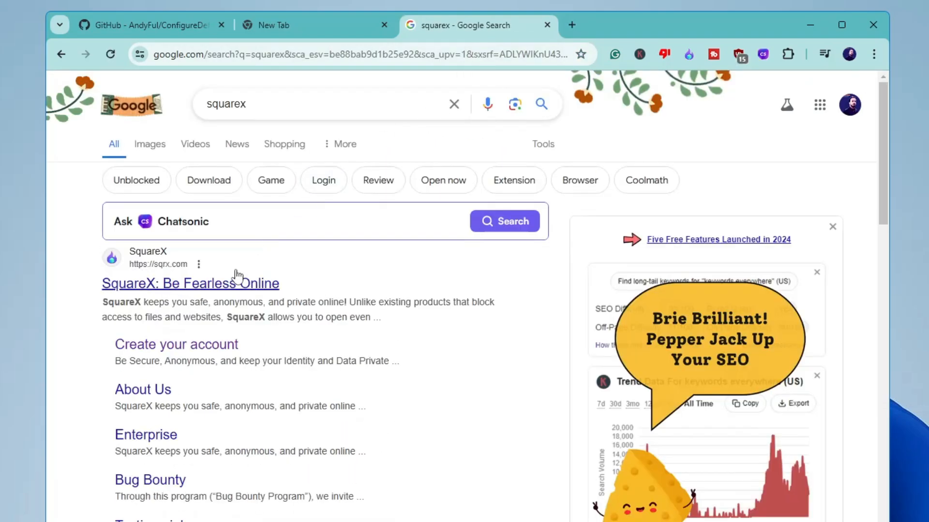
pyautogui.click(190, 284)
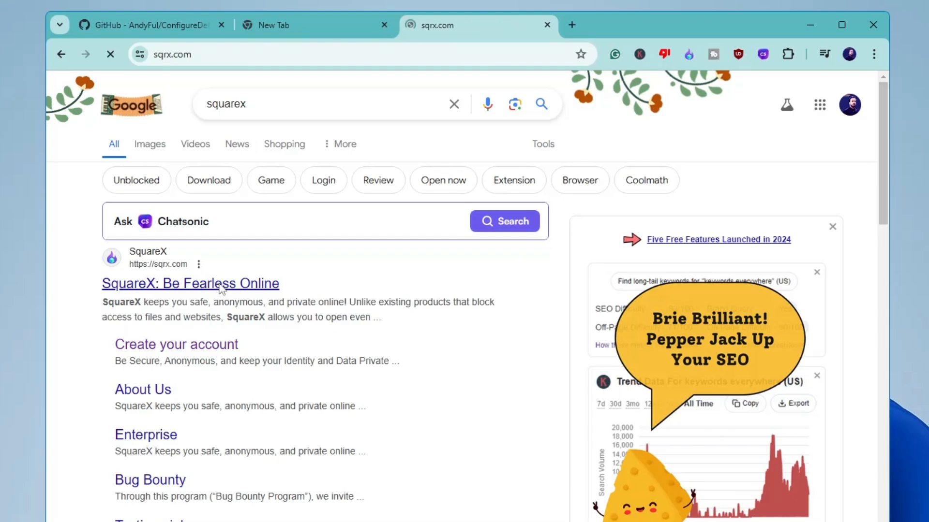
pyautogui.click(190, 284)
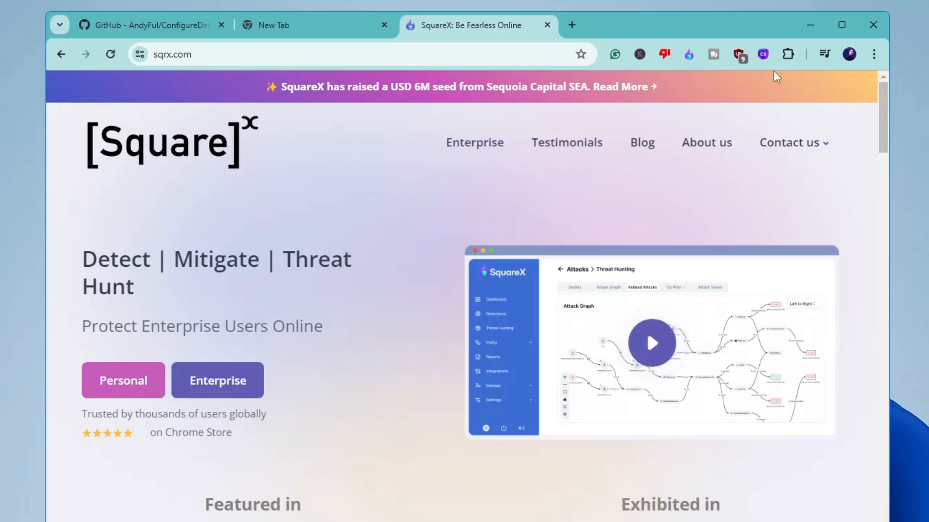
pyautogui.click(786, 55)
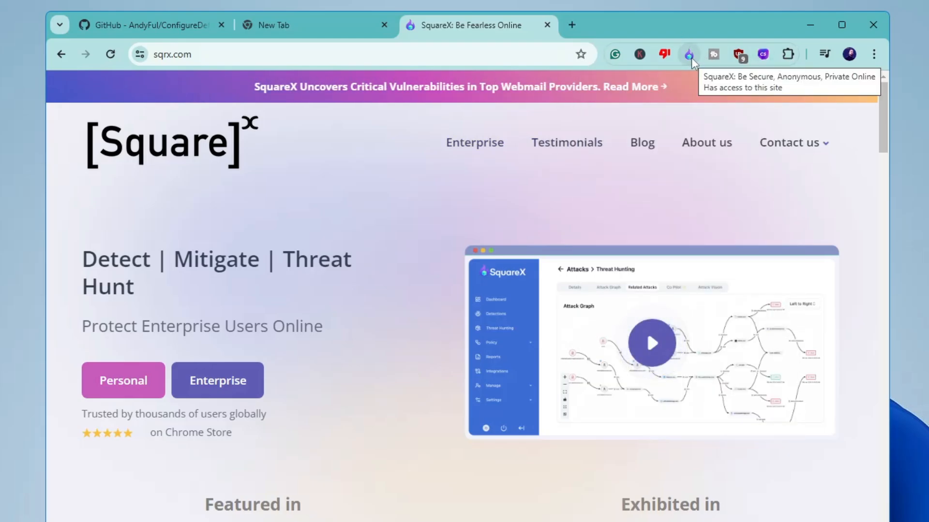
# Show the SquareX panel's Disposable Browser, File Viewer and Email tools with Singapore as location.
pyautogui.click(690, 54)
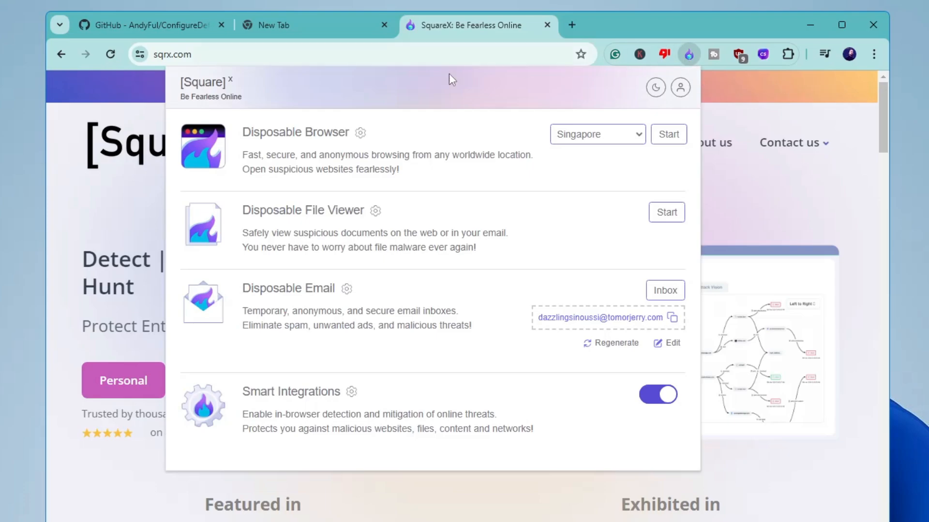
pyautogui.moveTo(345, 145)
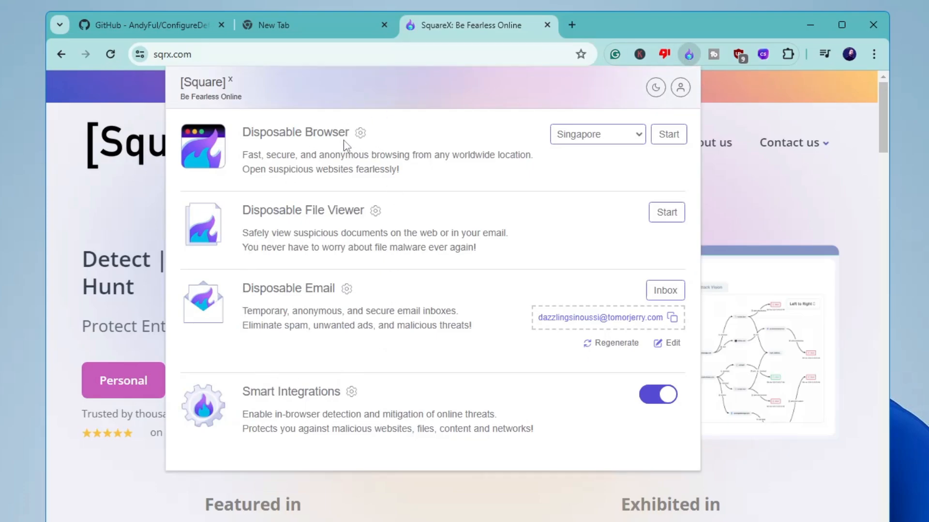
pyautogui.moveTo(275, 128)
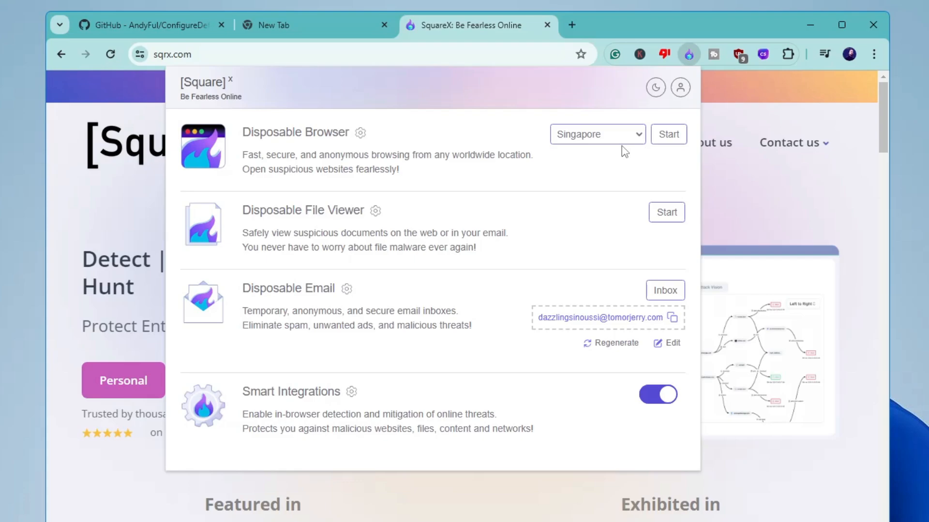
pyautogui.click(598, 133)
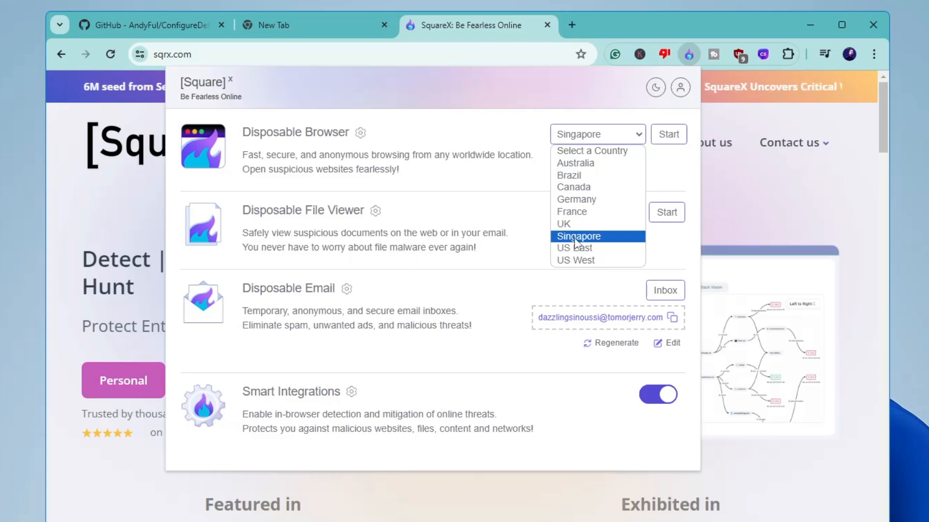
pyautogui.click(578, 236)
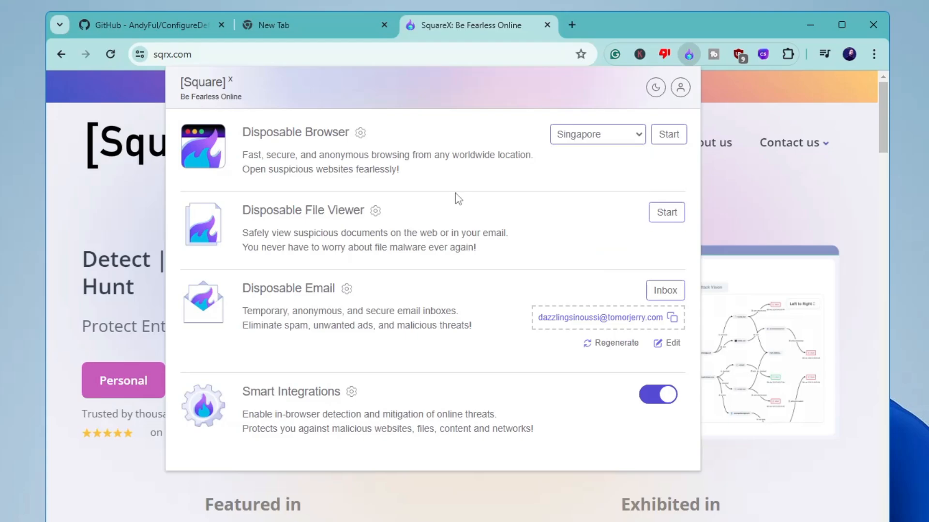
pyautogui.moveTo(334, 218)
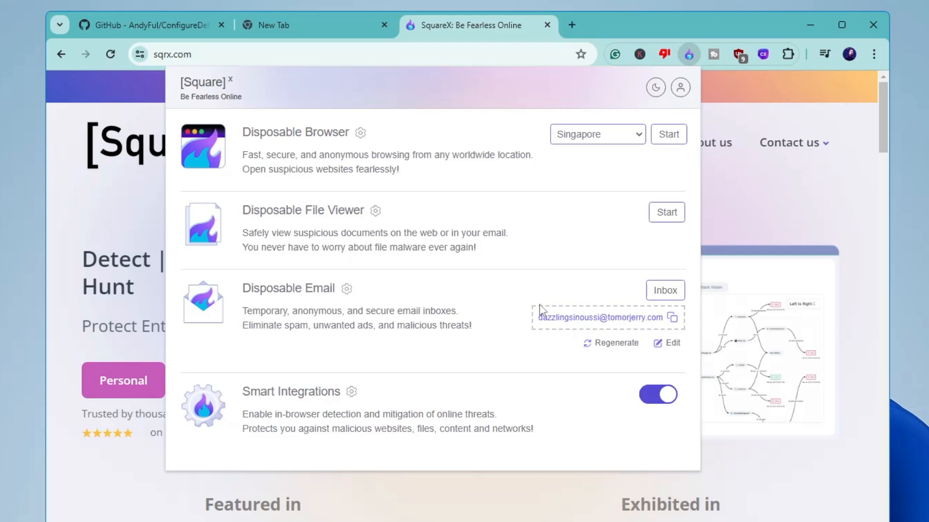
pyautogui.moveTo(287, 405)
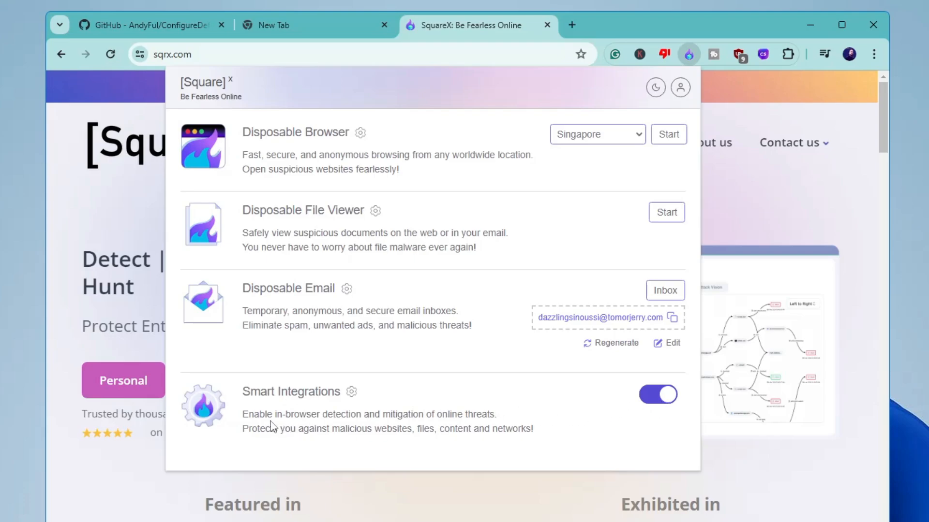
pyautogui.moveTo(443, 432)
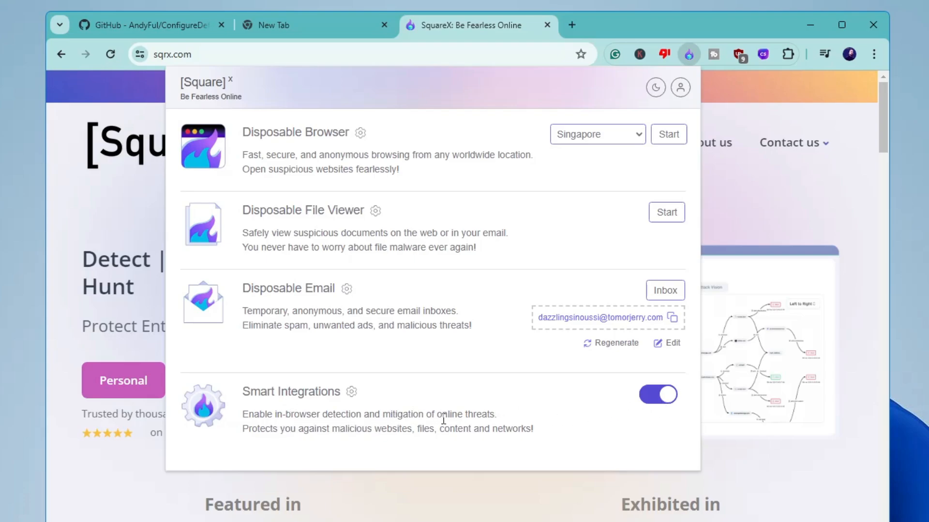
pyautogui.moveTo(324, 443)
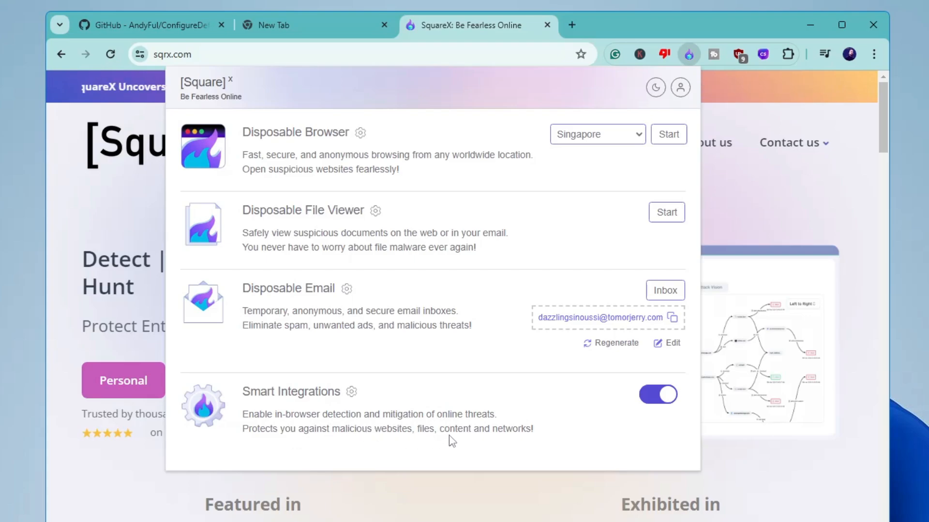
pyautogui.moveTo(532, 457)
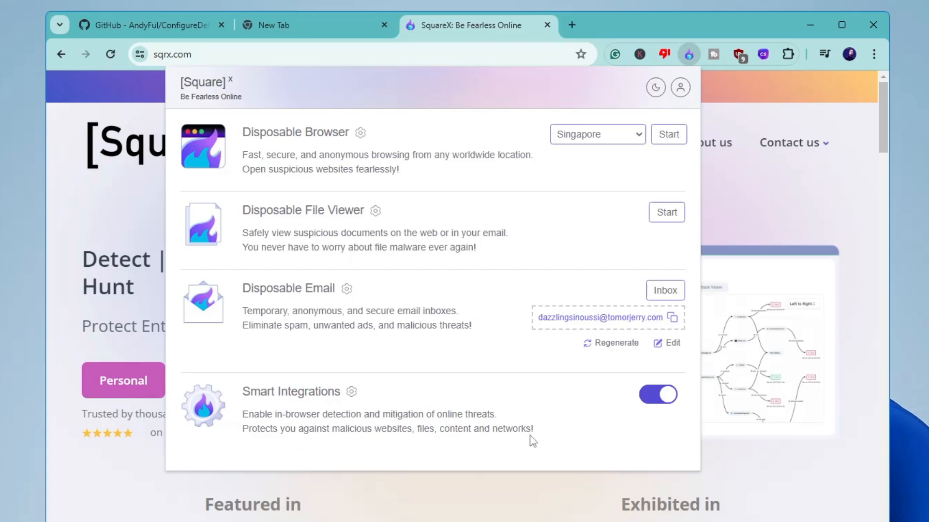
pyautogui.moveTo(516, 203)
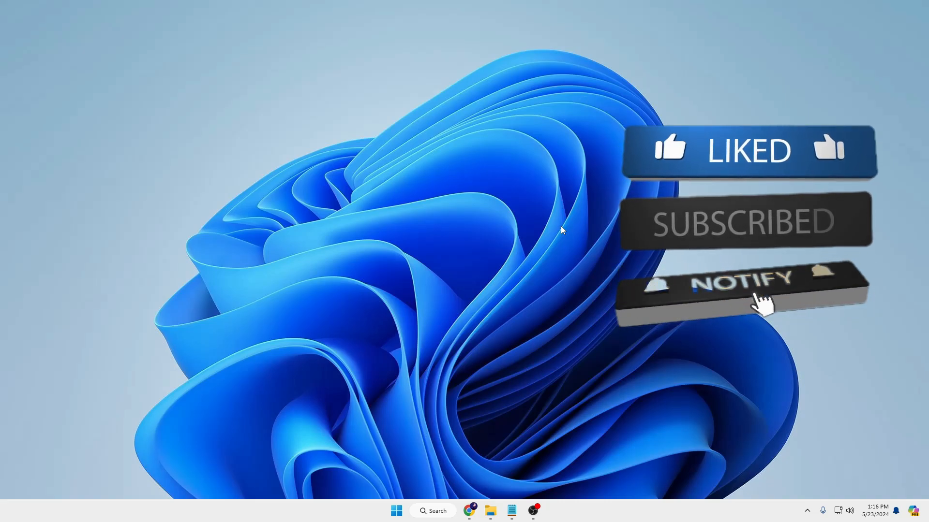
# Close the browser to return to the Windows desktop outro.
pyautogui.click(745, 289)
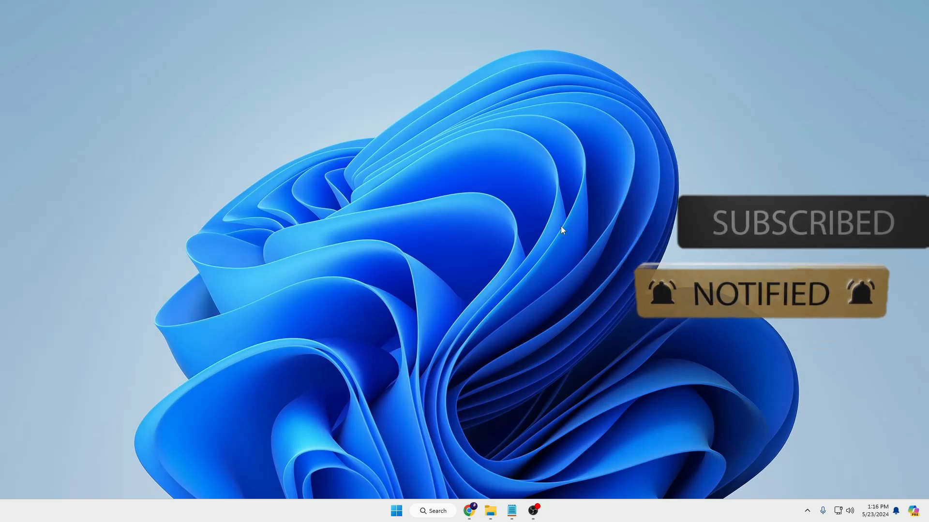